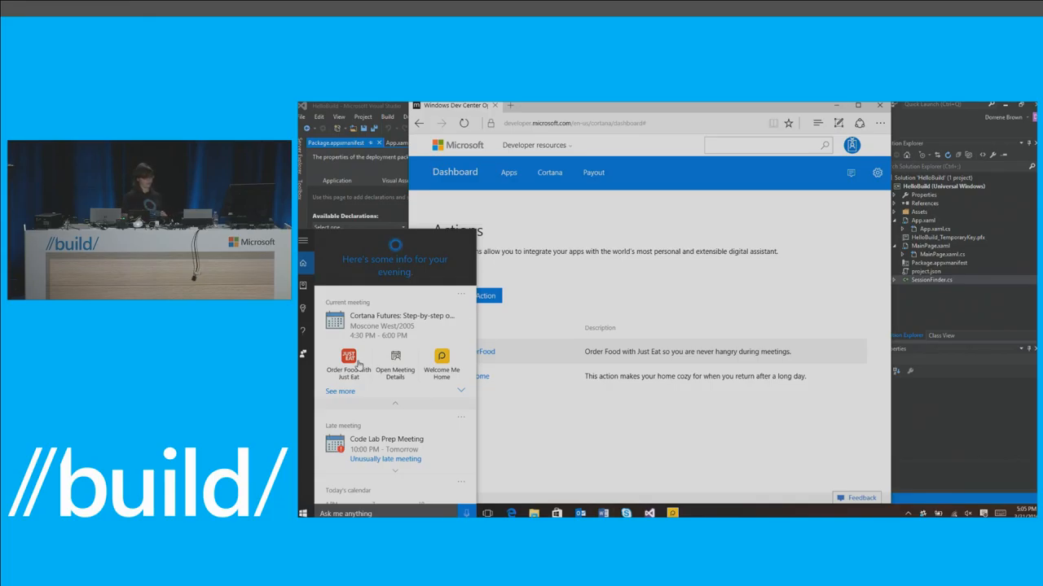
- Approve the Order Food with Just Eat suggestion so Just Eat opens a delivery order
{"action": "left_click", "coordinate": [348, 362]}
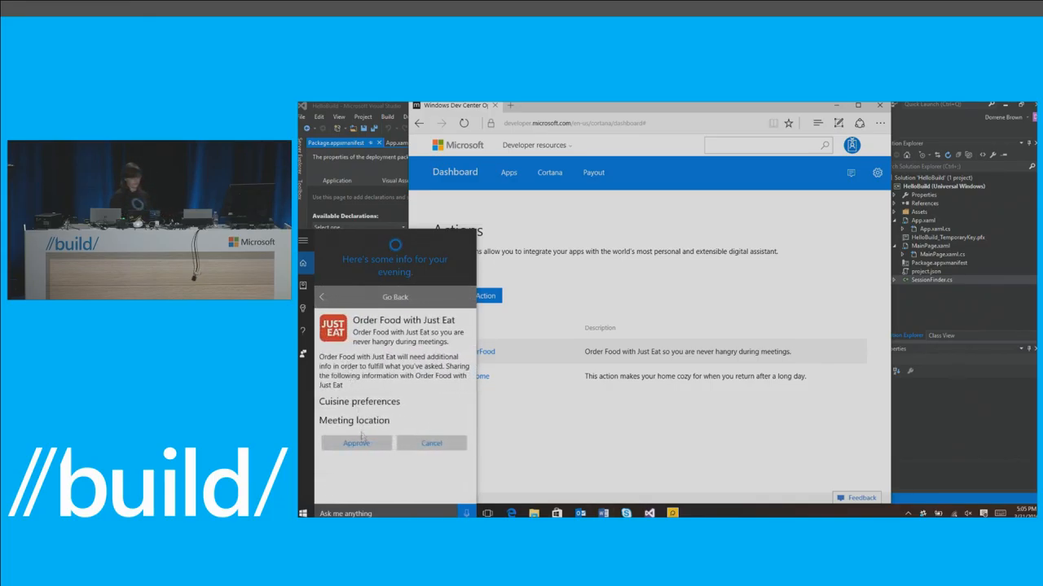
{"action": "mouse_move", "coordinate": [384, 397]}
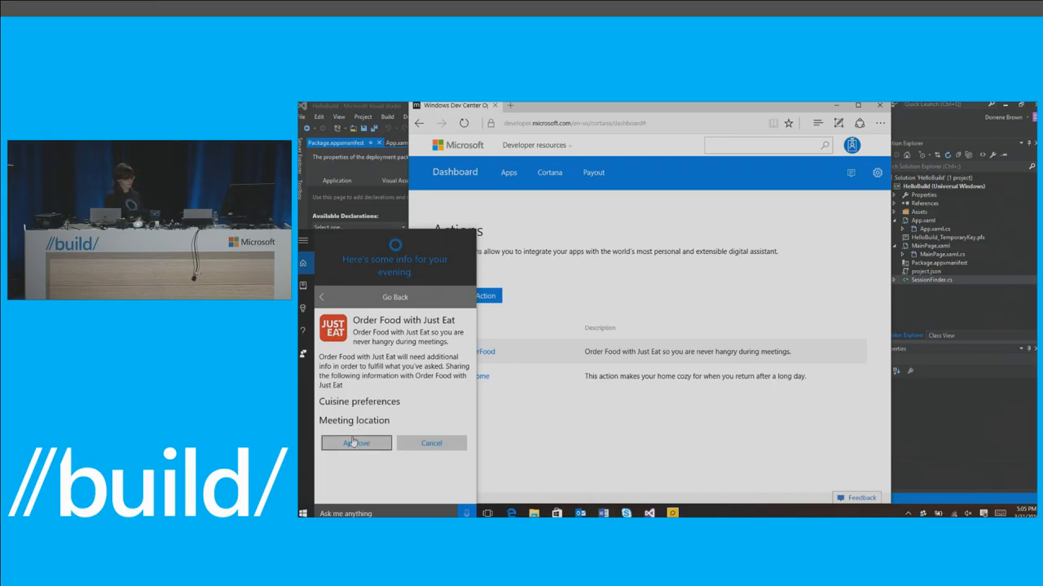
{"action": "left_click", "coordinate": [355, 443]}
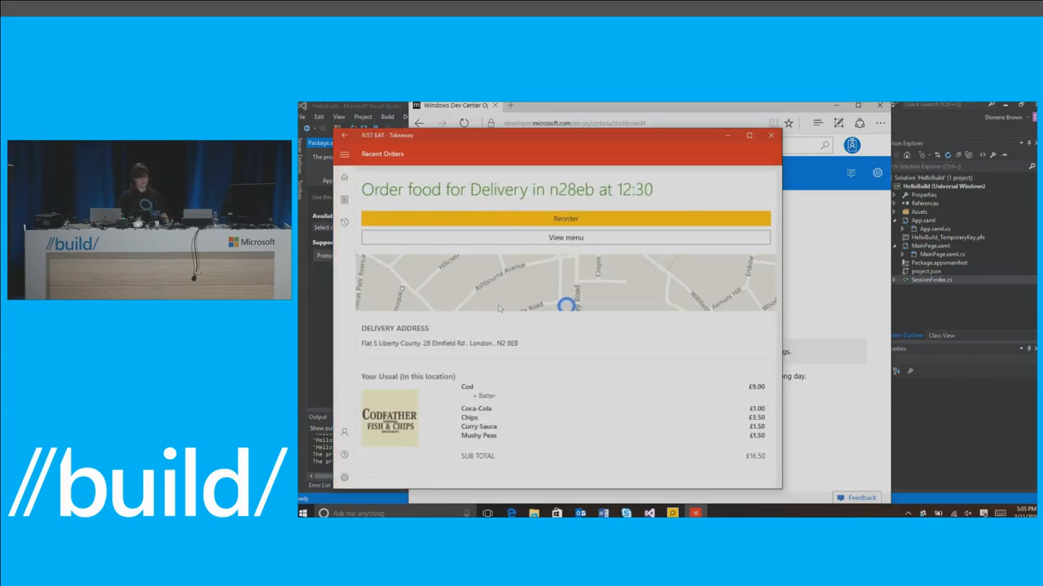
- Scroll Just Eat's recent orders down to the Recommended based on your preference restaurants
{"action": "scroll", "scroll_direction": "down", "scroll_amount": 3}
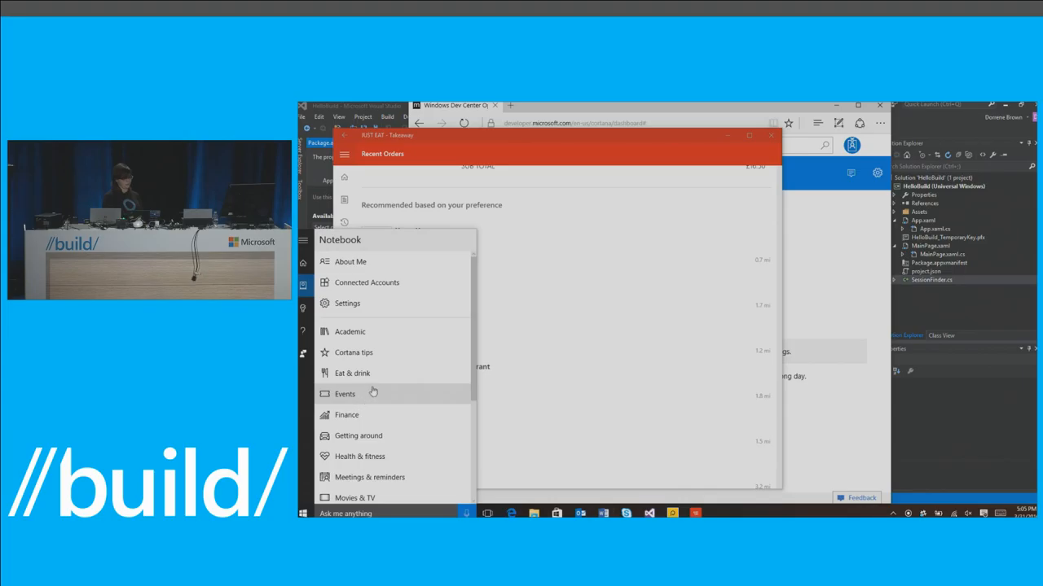
{"action": "left_click", "coordinate": [352, 373]}
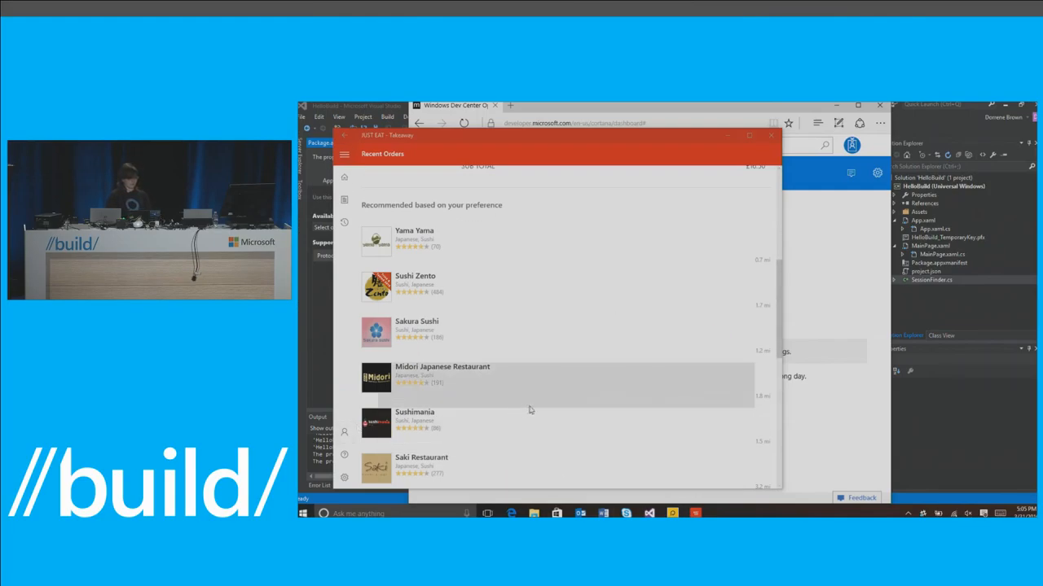
{"action": "mouse_move", "coordinate": [531, 407]}
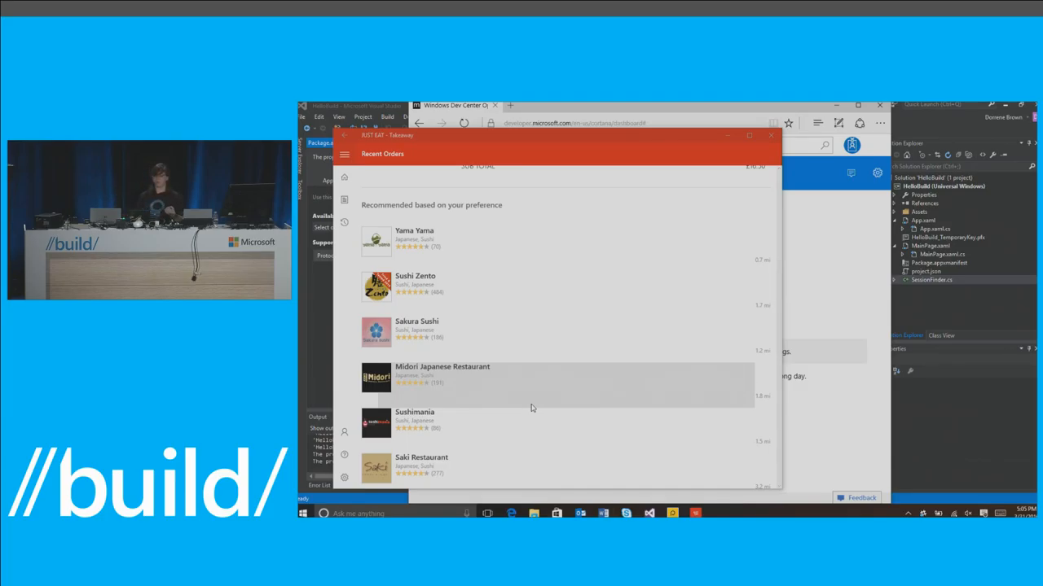
{"action": "mouse_move", "coordinate": [759, 149]}
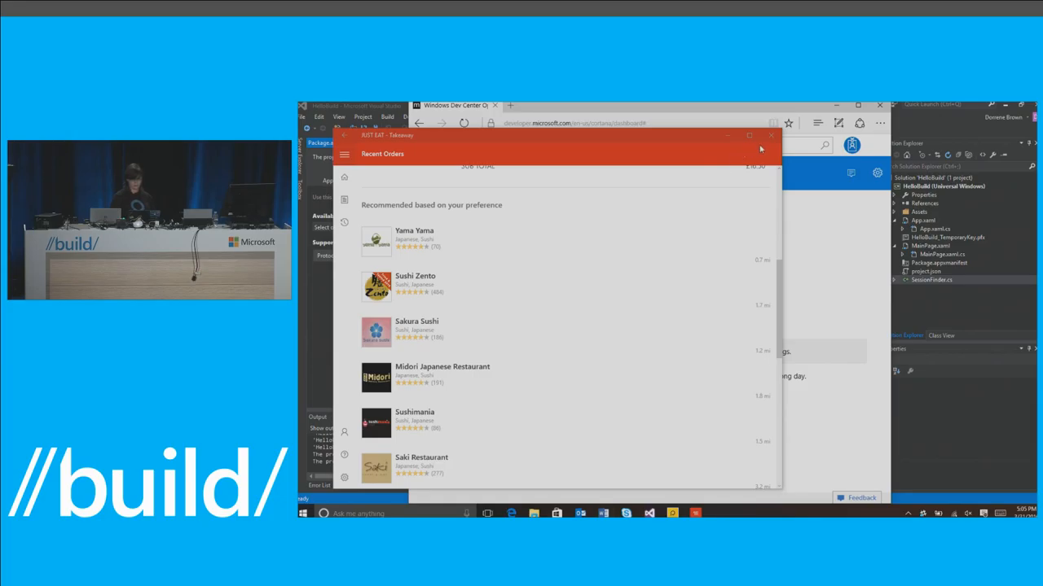
- Close Just Eat and show the Code Lab Prep Meeting card's Open Meeting Details and Welcome Me Home actions
{"action": "left_click", "coordinate": [770, 136]}
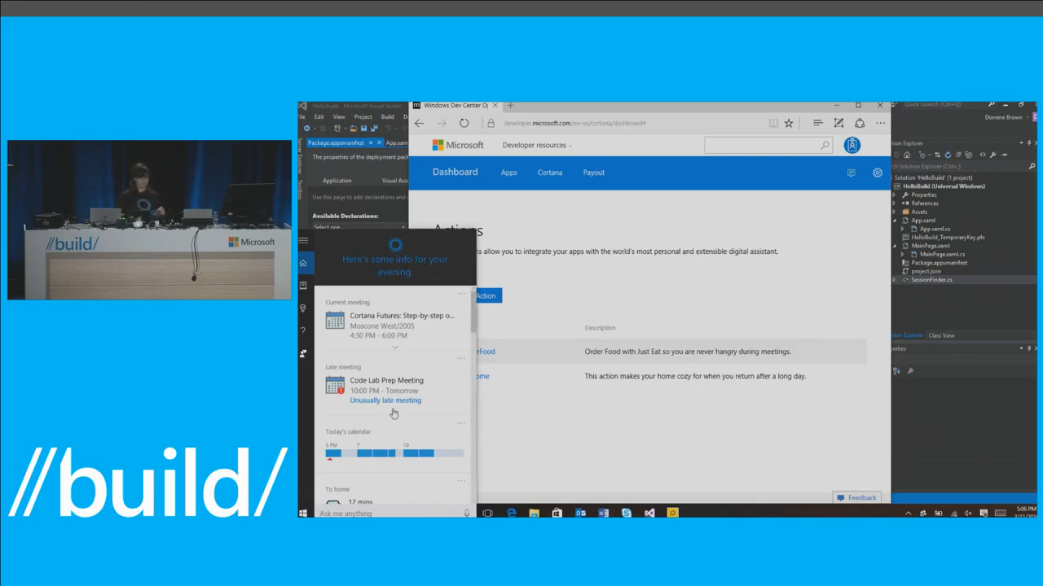
{"action": "left_click", "coordinate": [387, 381]}
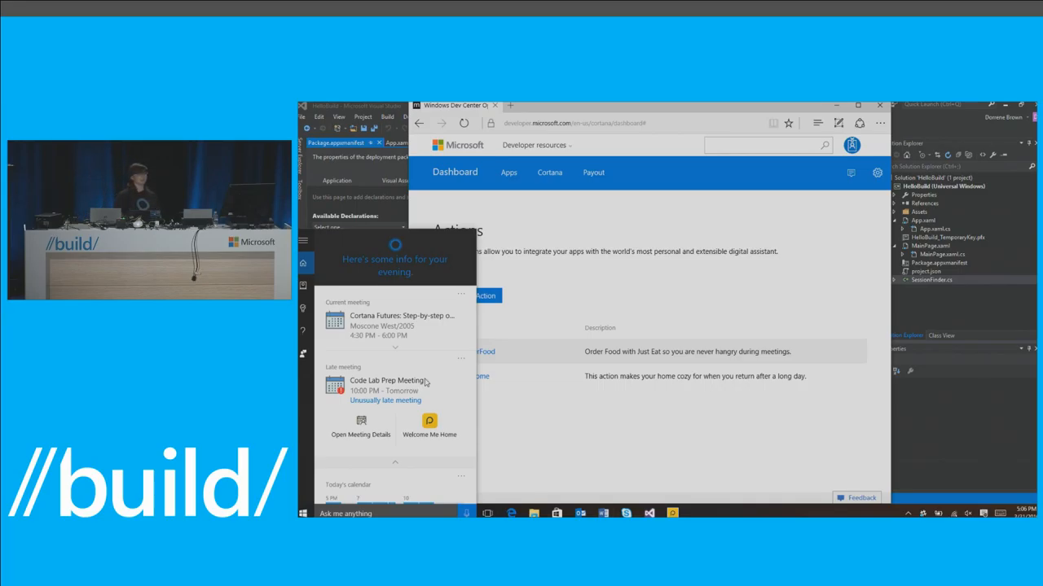
{"action": "mouse_move", "coordinate": [433, 432]}
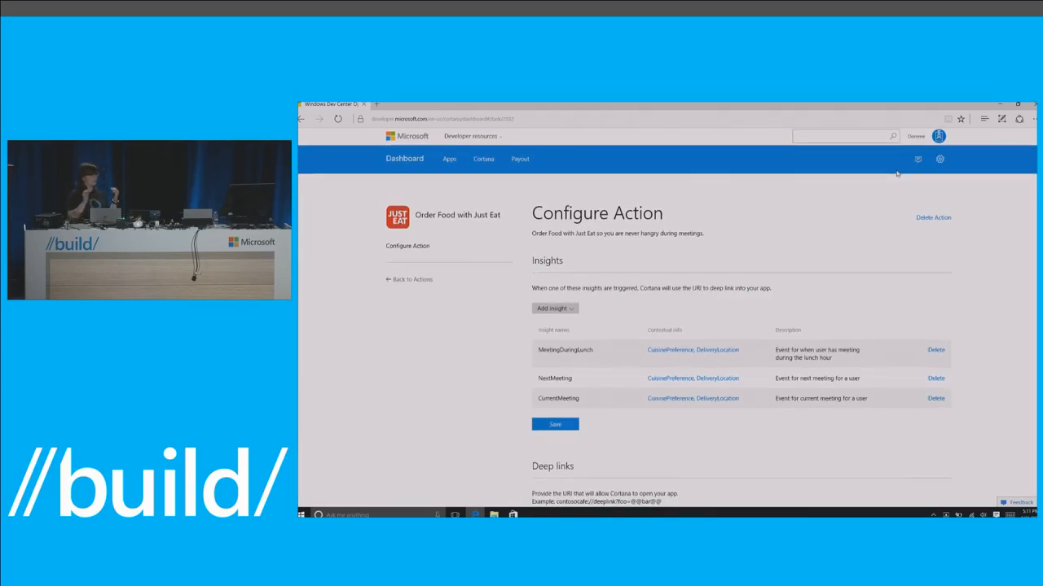
- Scroll the Order Food with Just Eat Configure Action page to the MeetingDuringLunch insight's entity mapping
{"action": "scroll", "scroll_direction": "down", "scroll_amount": 3}
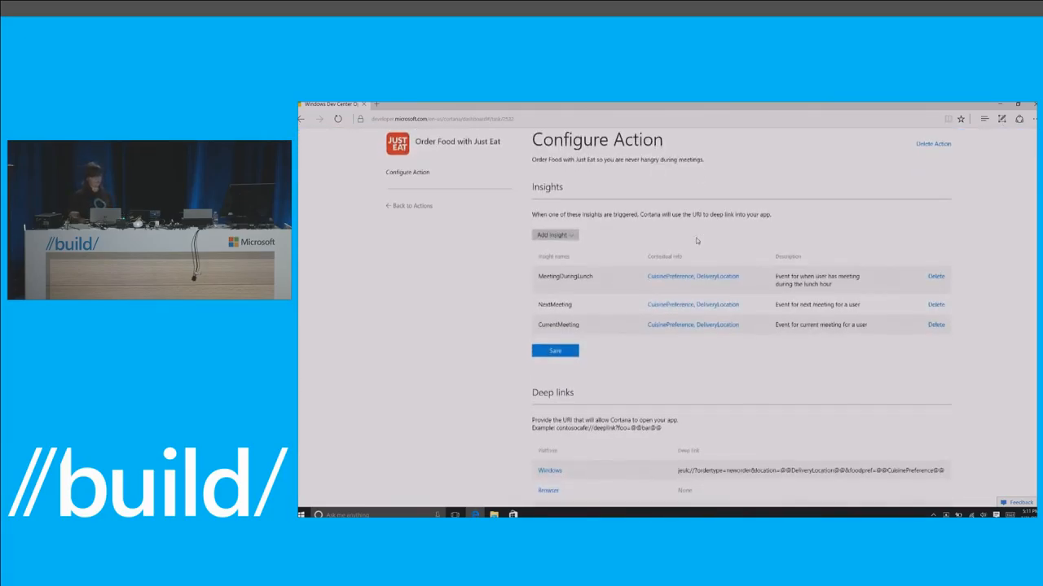
{"action": "scroll", "scroll_direction": "down", "scroll_amount": 3}
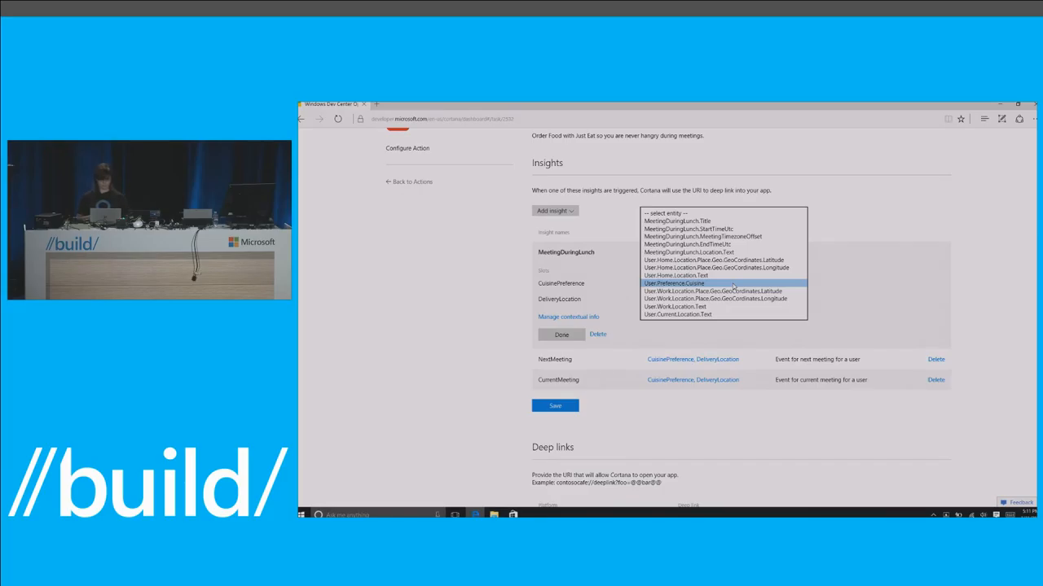
{"action": "right_click", "coordinate": [665, 368]}
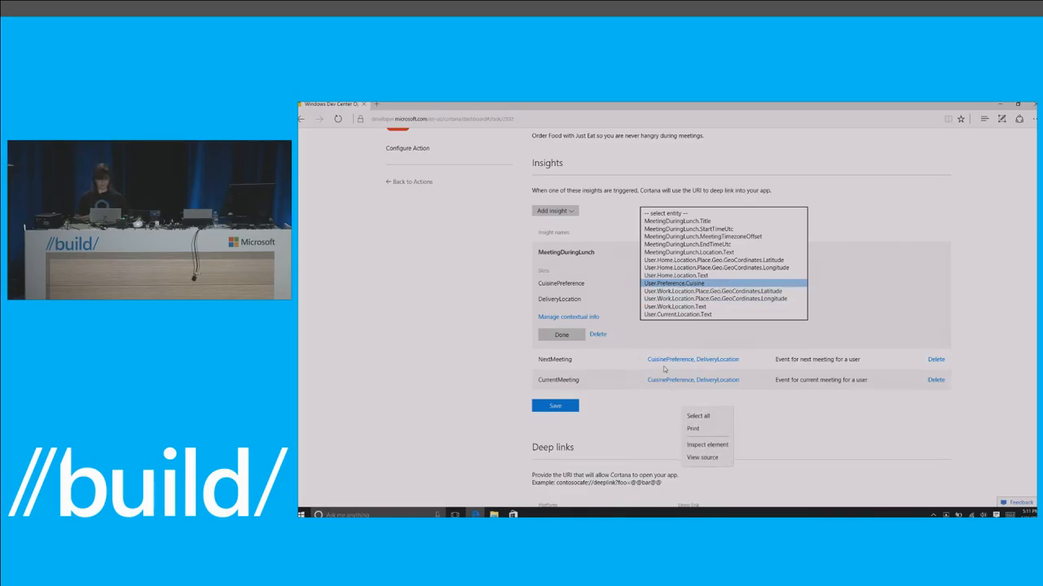
{"action": "left_click", "coordinate": [647, 427]}
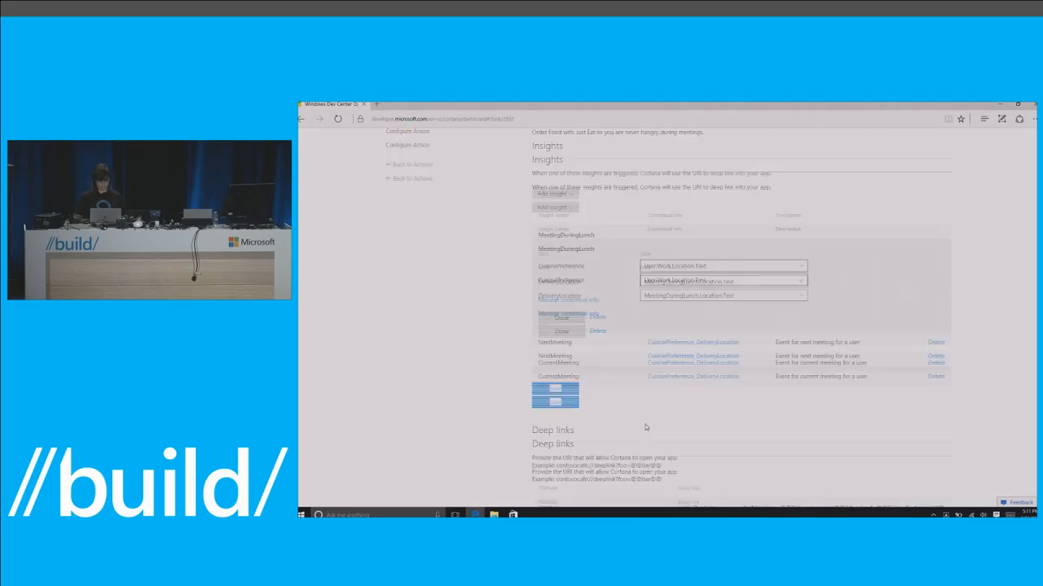
- Scroll to the Deep links section showing the Windows, Browser and Android URIs
{"action": "scroll", "scroll_direction": "down", "scroll_amount": 3}
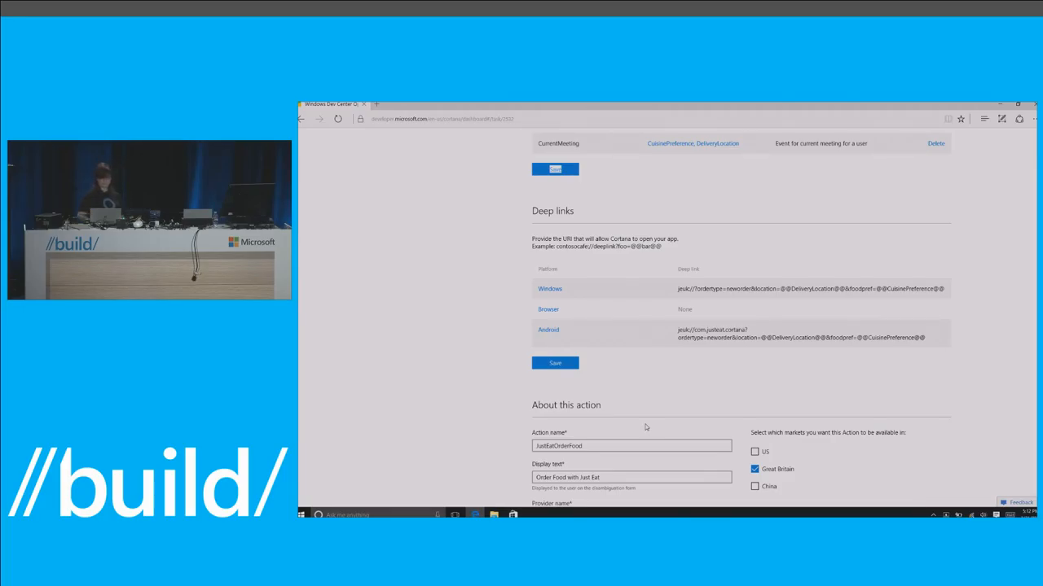
- Scroll to About this action: JustEatOrderFood name, display text, Just Eat provider, description, icon, Great Britain market
{"action": "scroll", "scroll_direction": "down", "scroll_amount": 3}
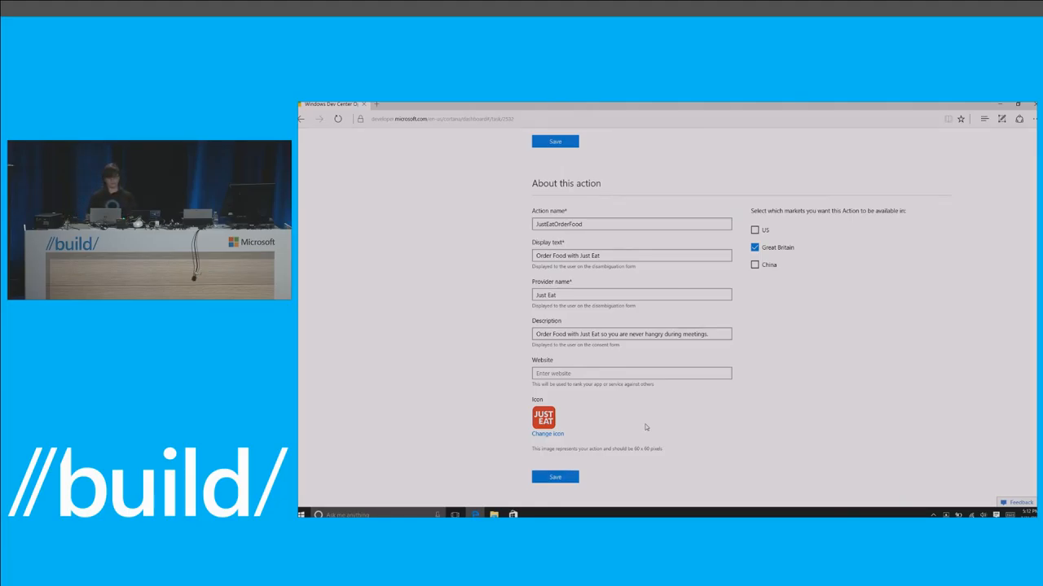
{"action": "mouse_move", "coordinate": [819, 267]}
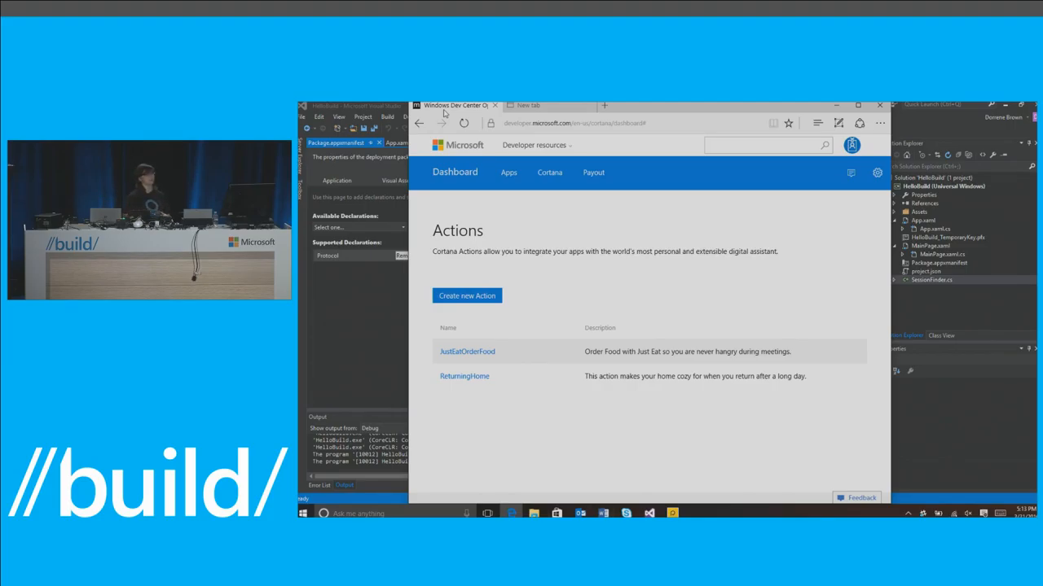
{"action": "mouse_move", "coordinate": [345, 337]}
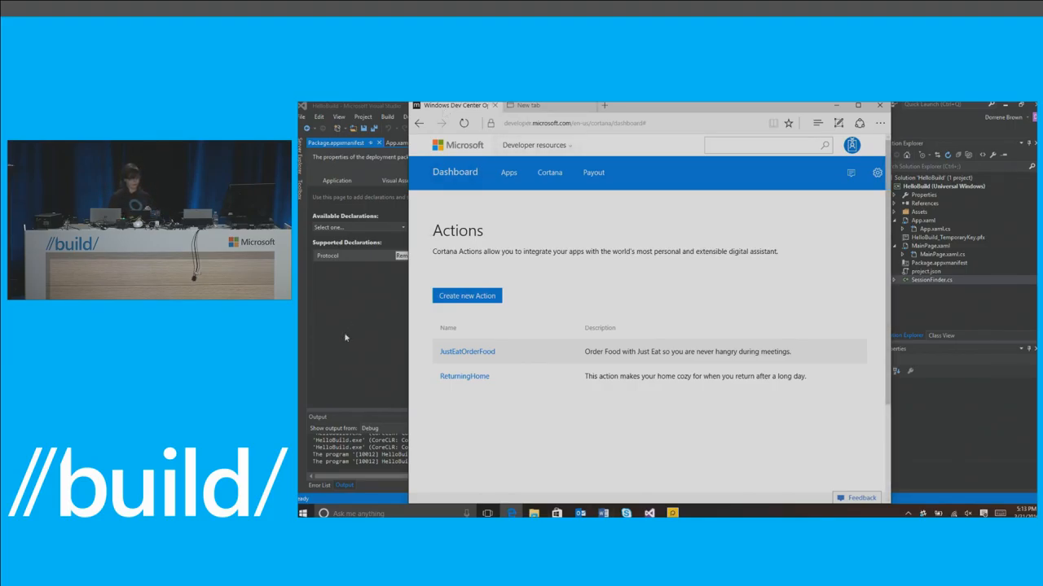
- Create an Arbitrary action named hellobuild and proceed to its Configure Action page
{"action": "left_click", "coordinate": [466, 296]}
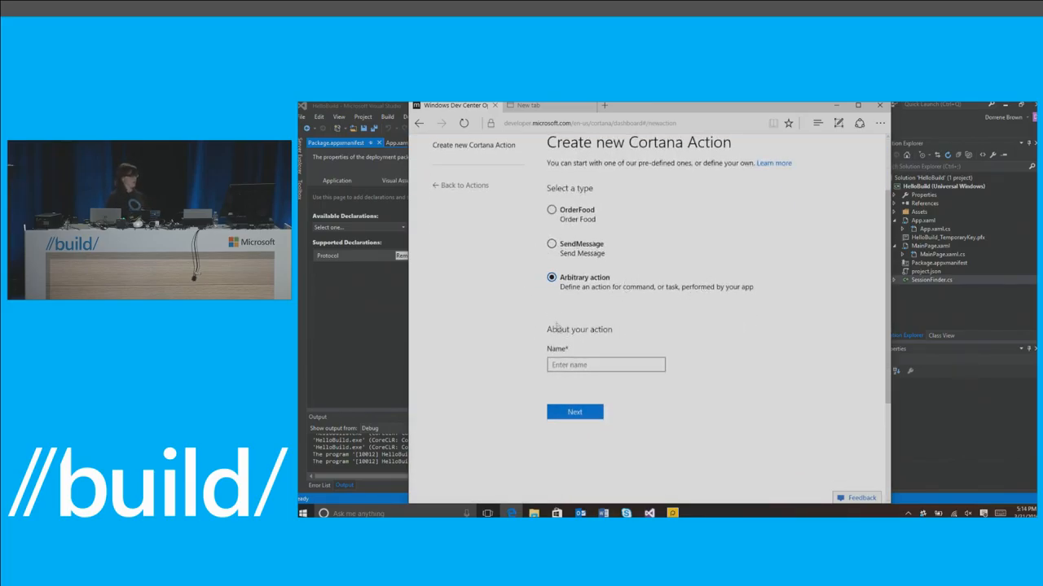
{"action": "type", "text": "hello"}
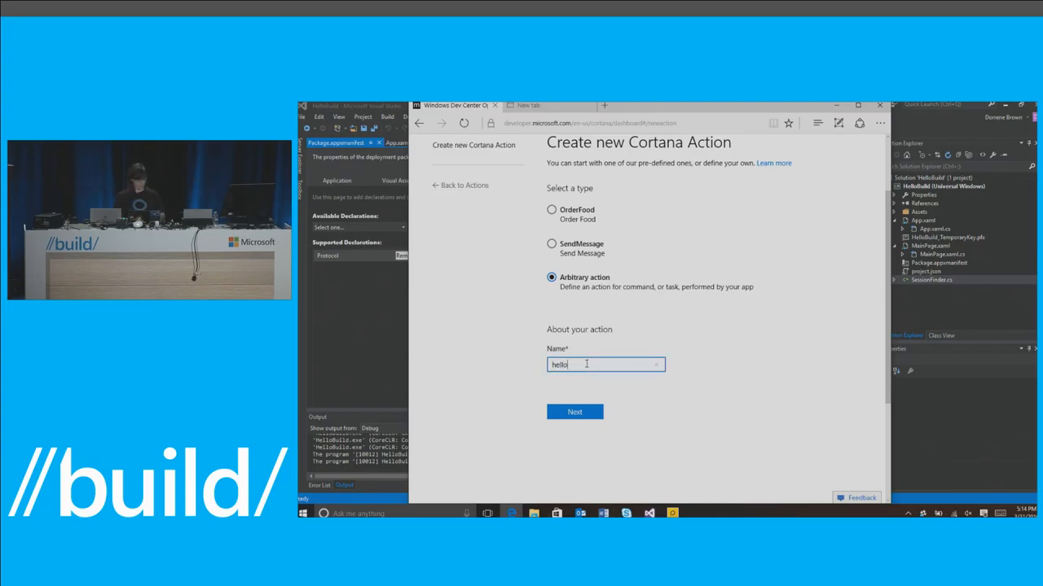
{"action": "type", "text": "build"}
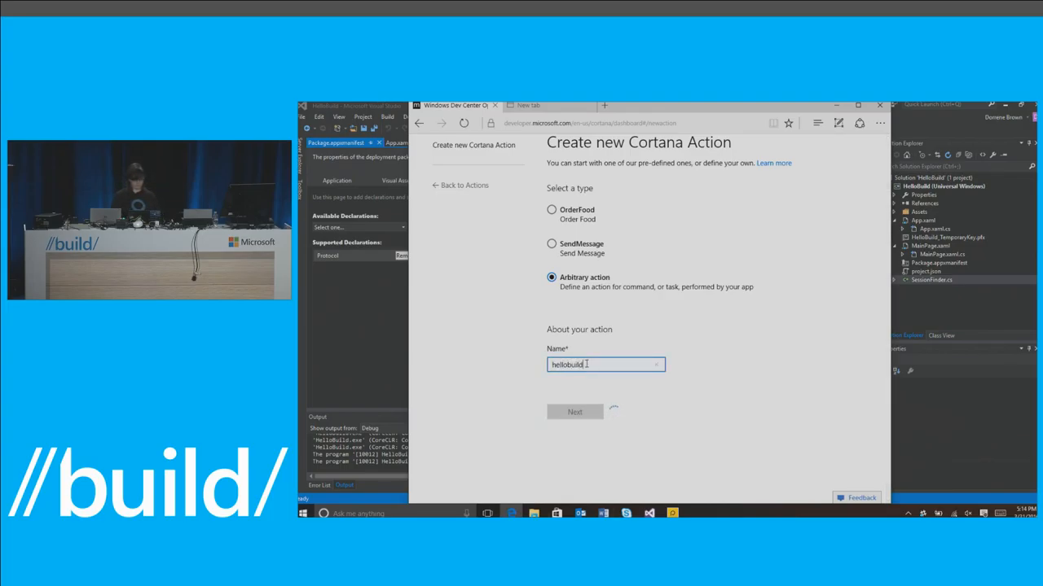
{"action": "left_click", "coordinate": [574, 411]}
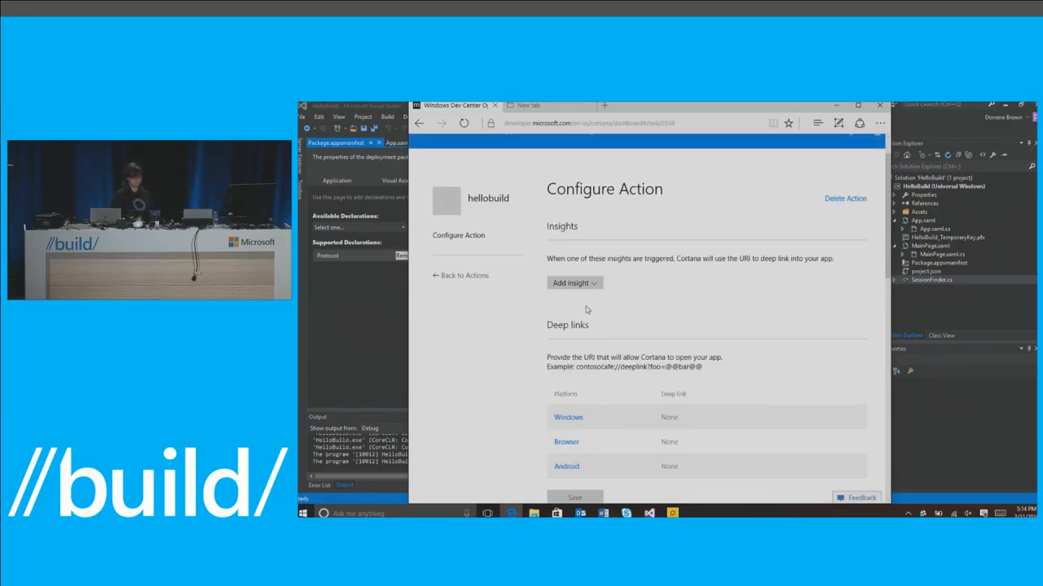
- Add the CurrentMeeting and NextMeeting insights to the hellobuild action
{"action": "left_click", "coordinate": [574, 284]}
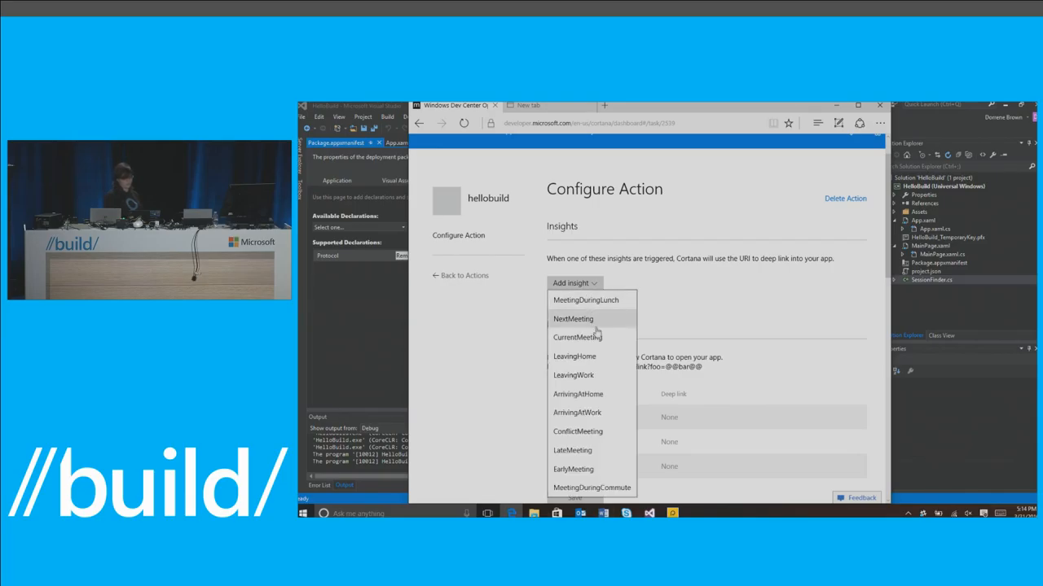
{"action": "left_click", "coordinate": [577, 337]}
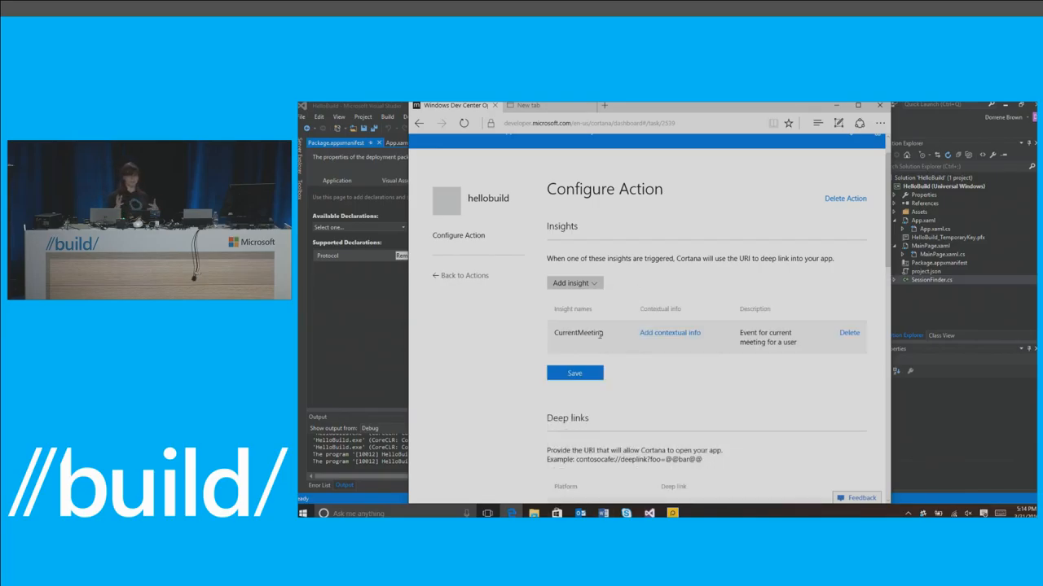
{"action": "mouse_move", "coordinate": [583, 300]}
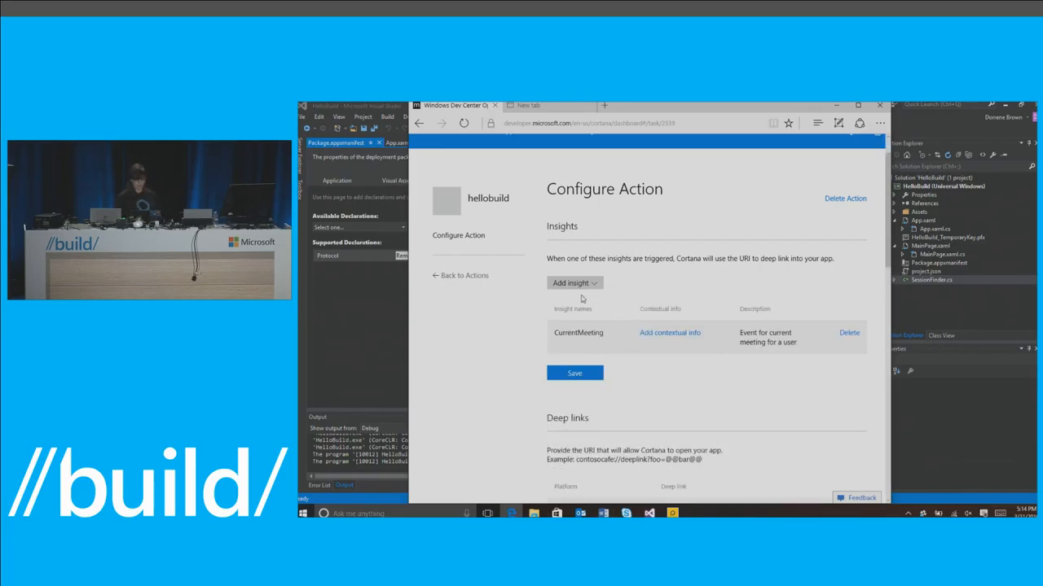
{"action": "left_click", "coordinate": [574, 284]}
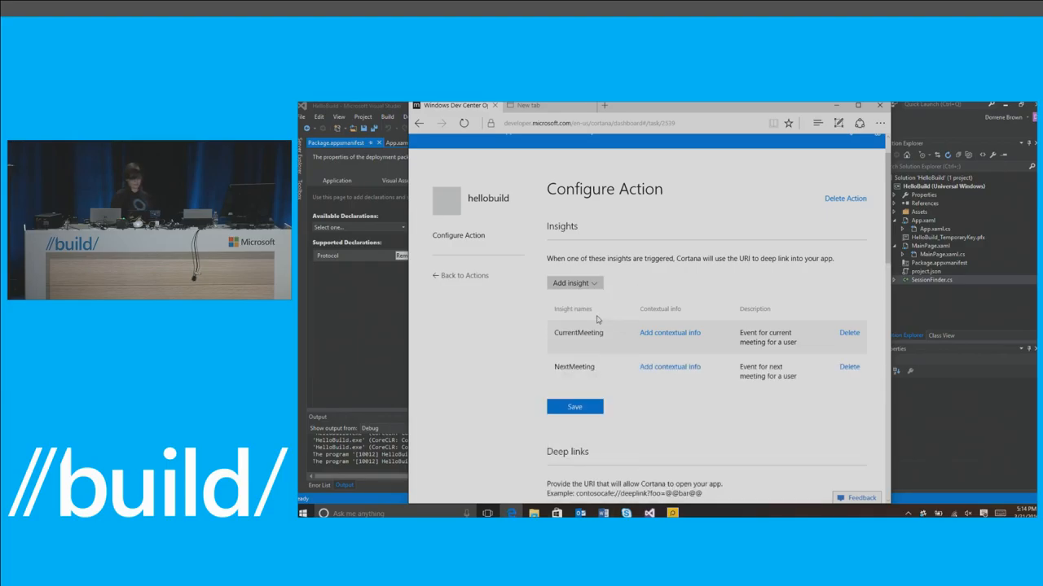
- Give CurrentMeeting a 'title' slot mapped to the CurrentMeeting.Title entity
{"action": "left_click", "coordinate": [669, 333]}
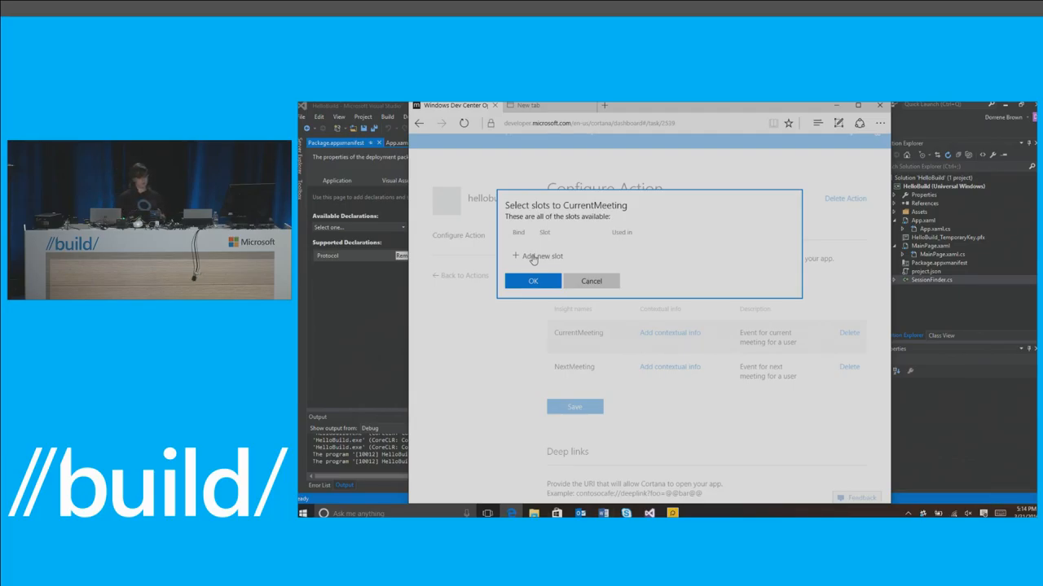
{"action": "left_click", "coordinate": [538, 256]}
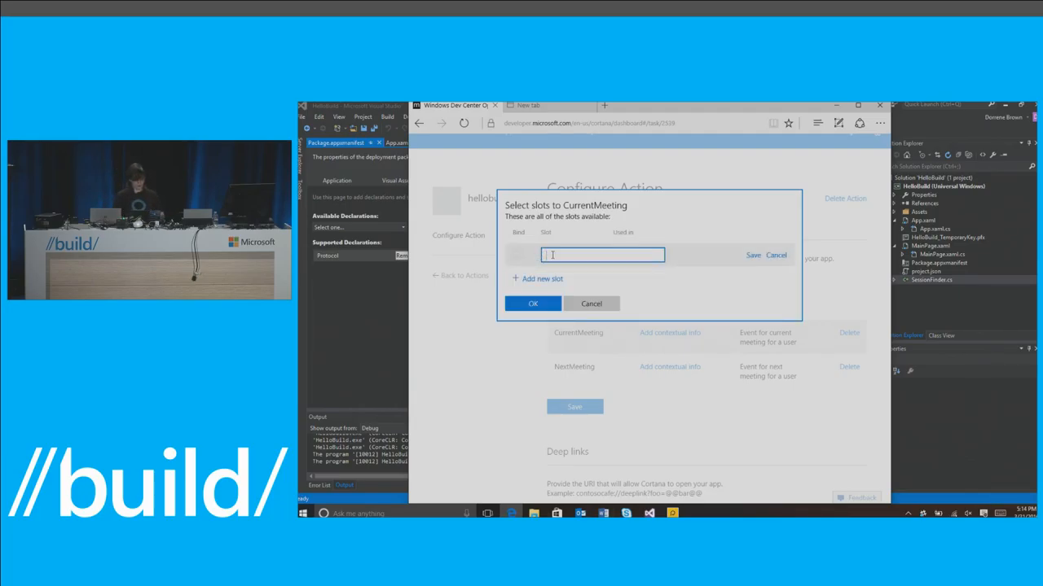
{"action": "type", "text": "title"}
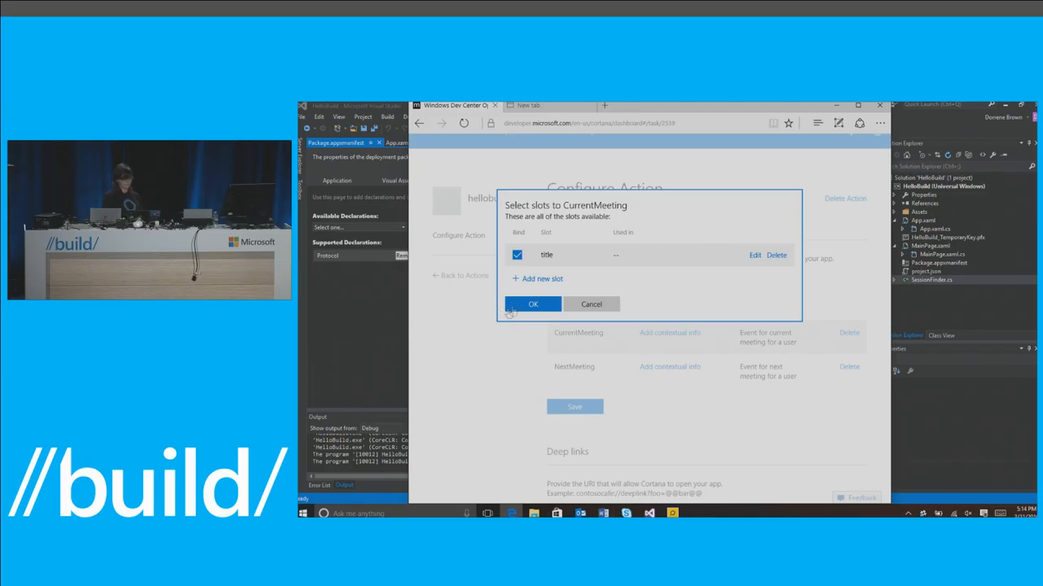
{"action": "left_click", "coordinate": [533, 305]}
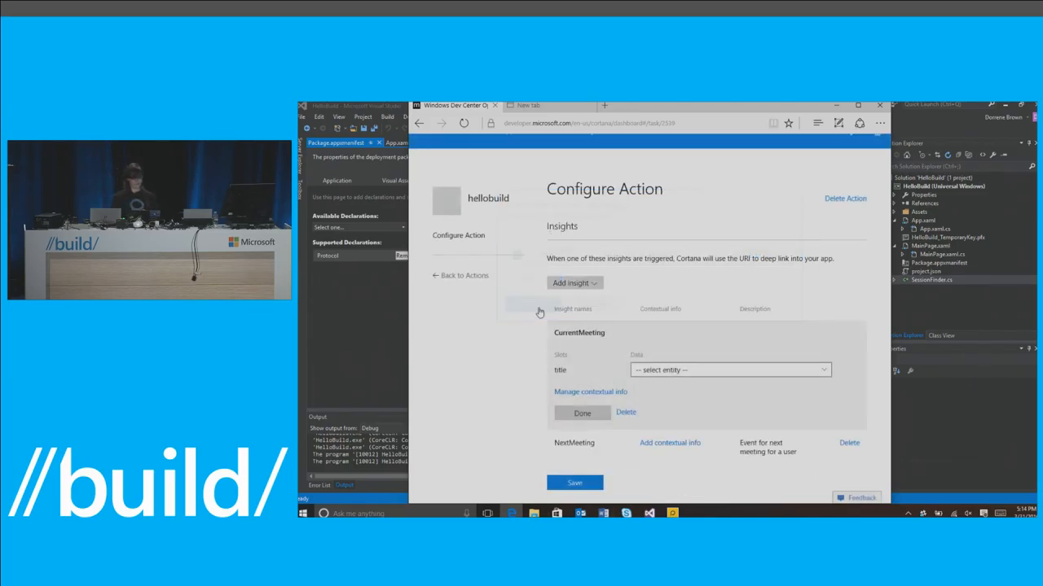
{"action": "left_click", "coordinate": [726, 370]}
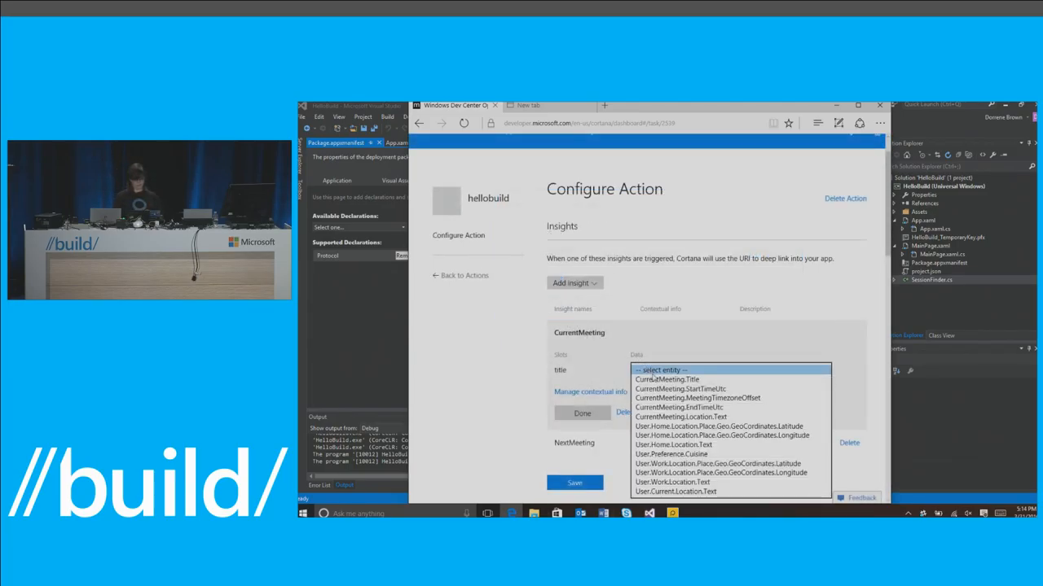
{"action": "left_click", "coordinate": [668, 378]}
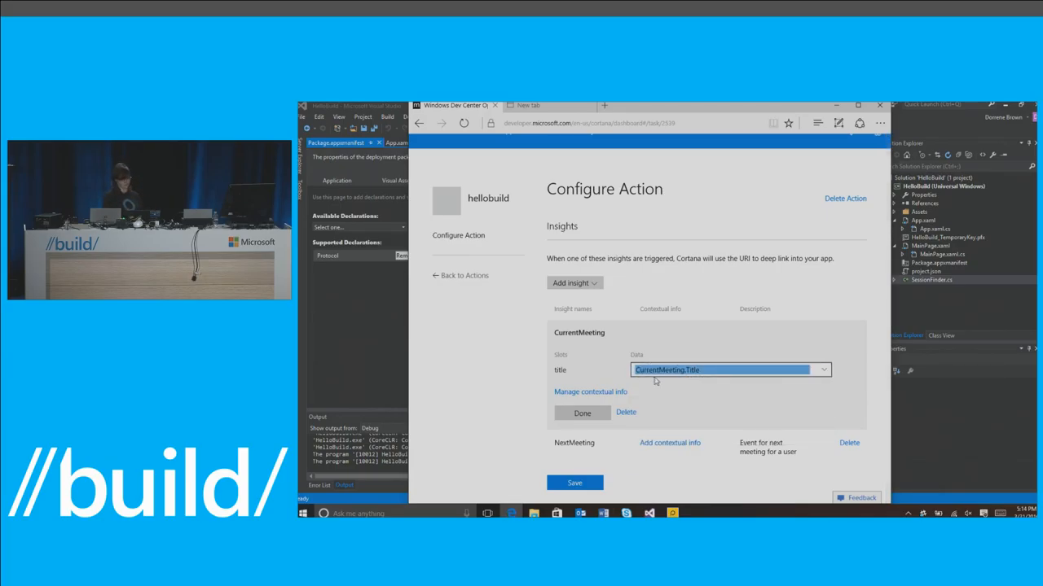
{"action": "left_click", "coordinate": [582, 414]}
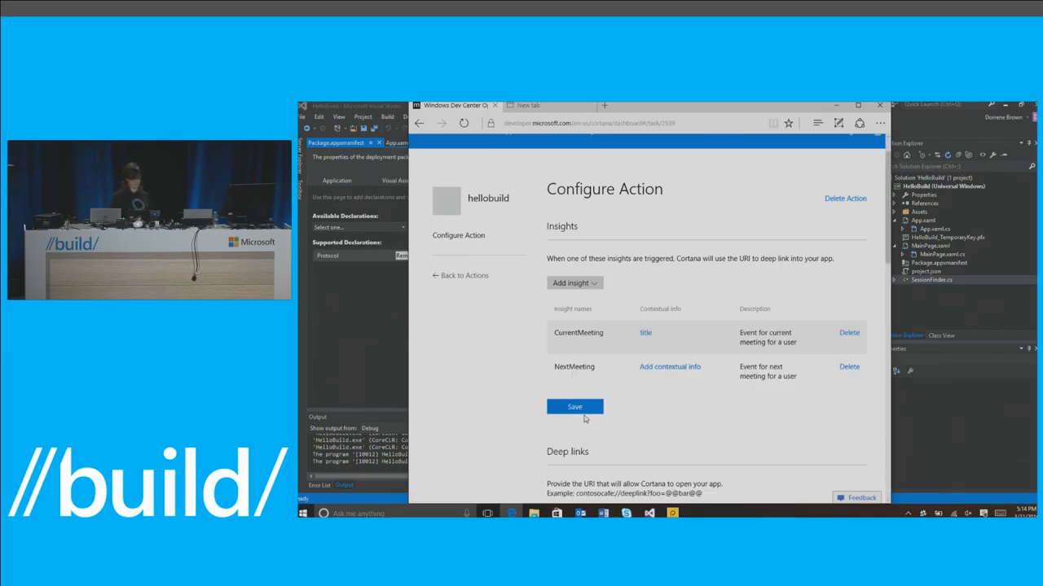
- Give NextMeeting a 'title' slot mapped to the meeting title entity
{"action": "left_click", "coordinate": [668, 367]}
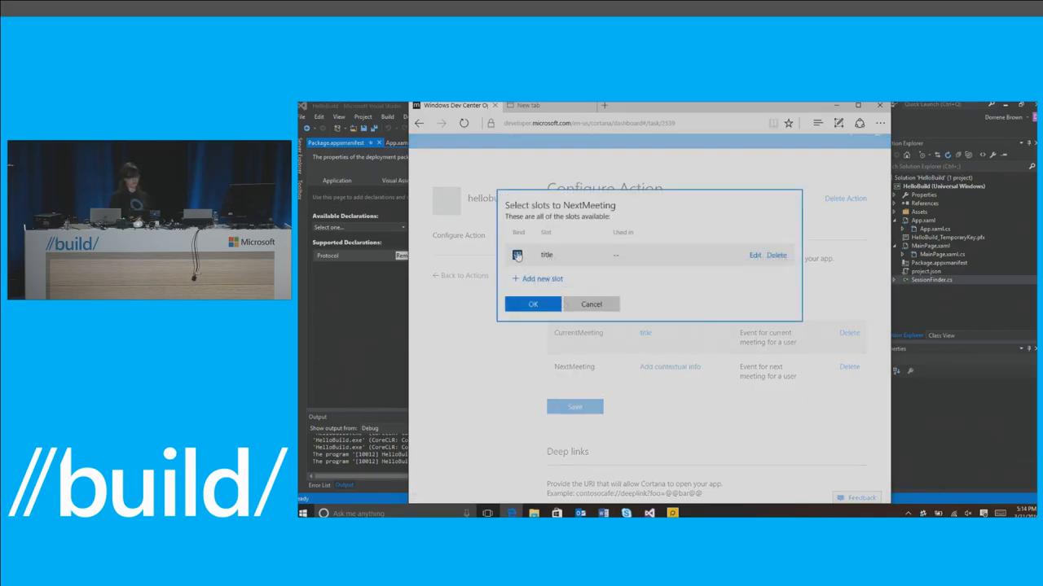
{"action": "left_click", "coordinate": [533, 305]}
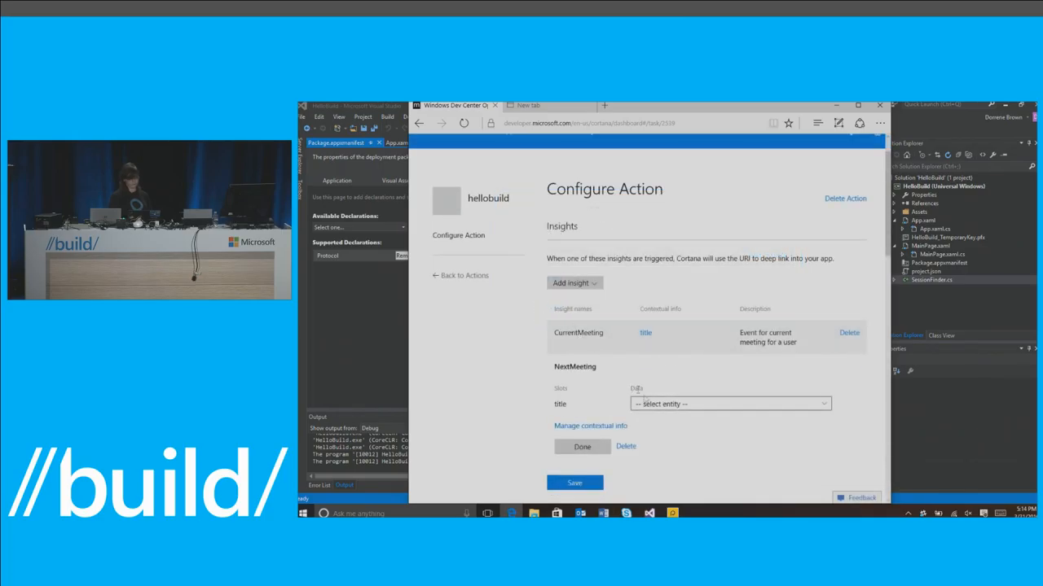
{"action": "left_click", "coordinate": [727, 404]}
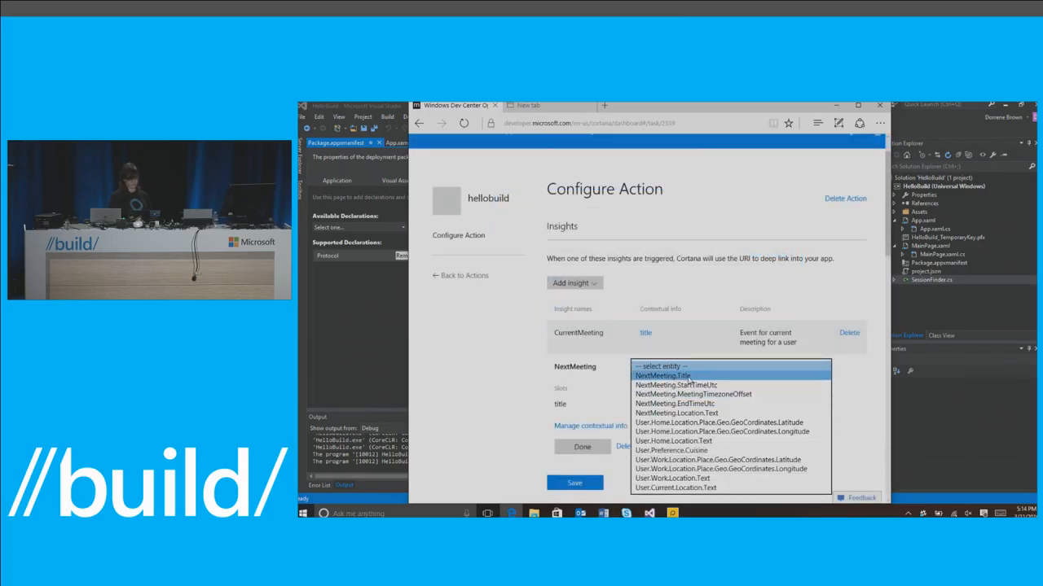
{"action": "left_click", "coordinate": [662, 374]}
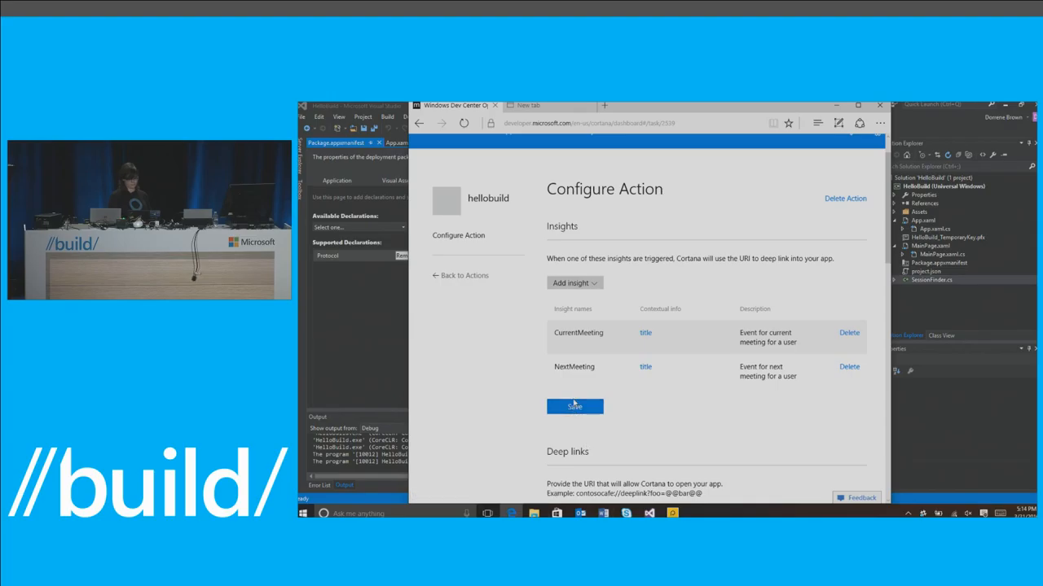
{"action": "scroll", "scroll_direction": "down", "scroll_amount": 3}
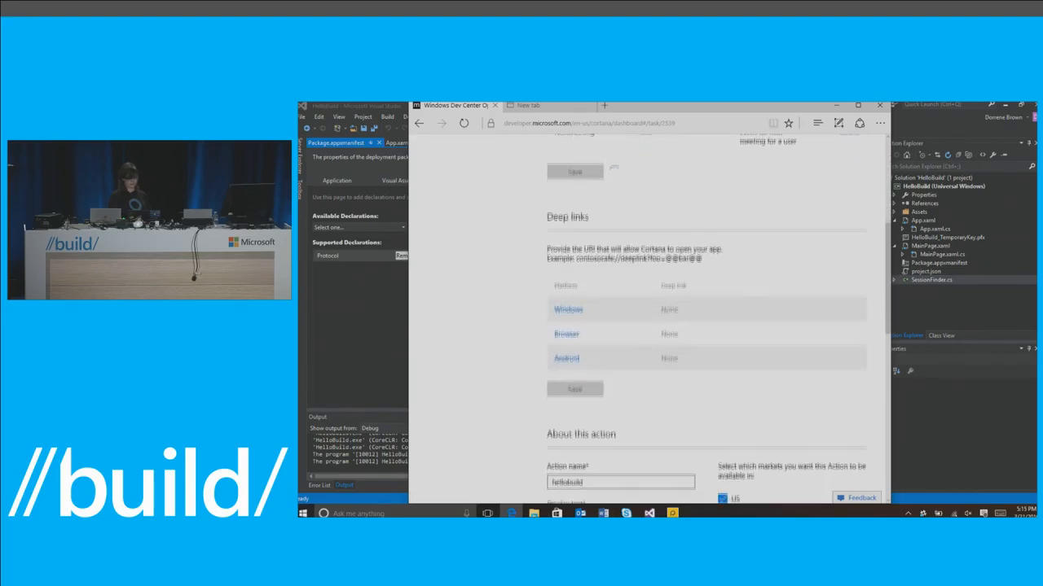
{"action": "left_click", "coordinate": [567, 309]}
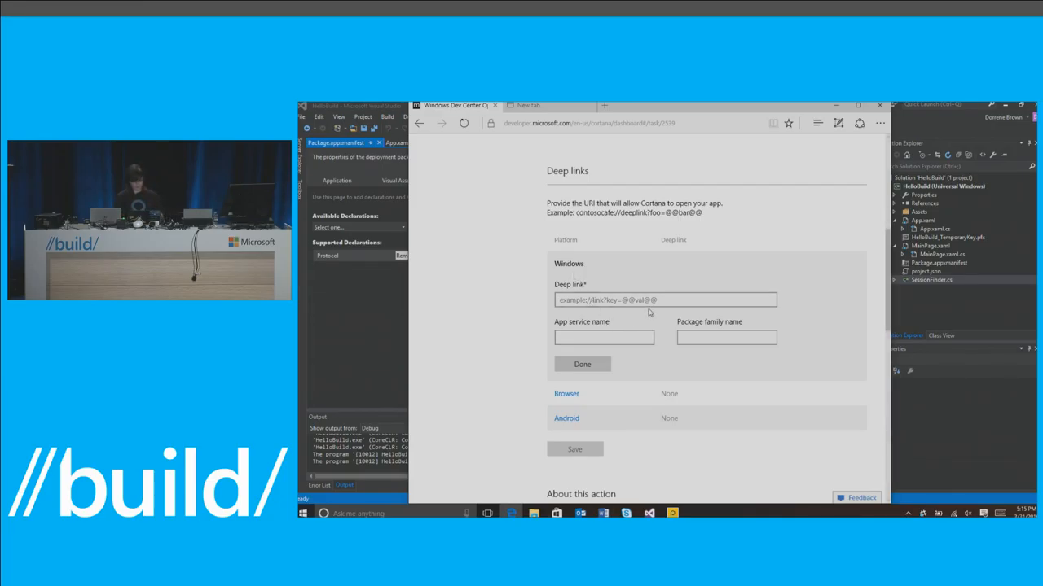
{"action": "type", "text": "hellobuild://"}
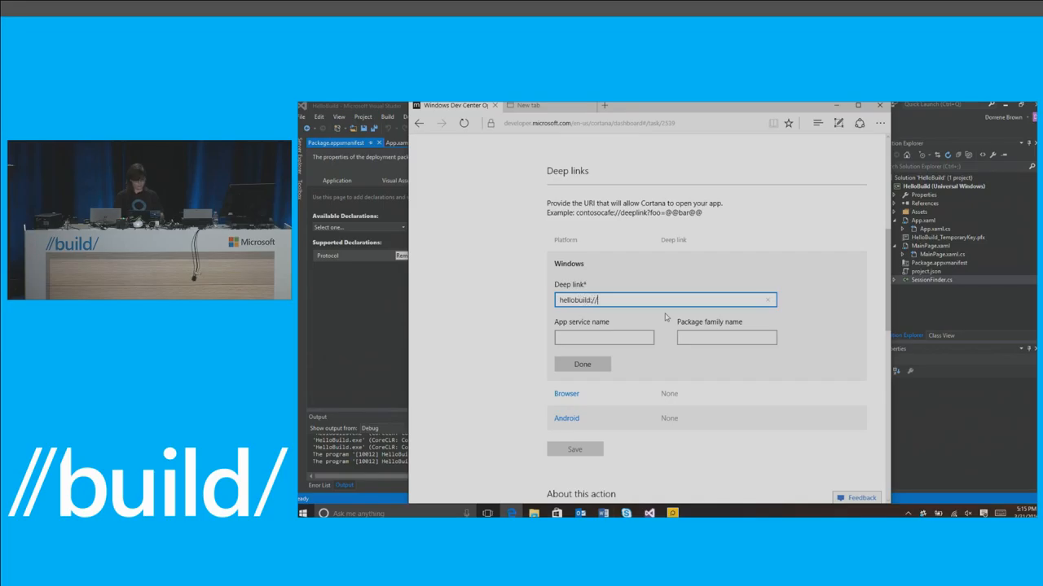
{"action": "type", "text": "?mtg"}
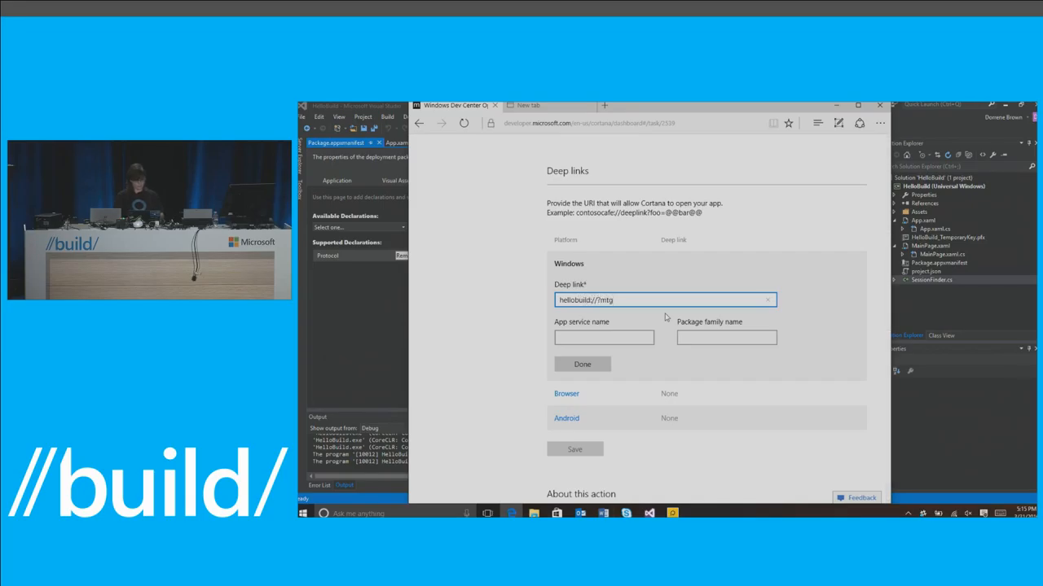
{"action": "type", "text": "title=@@"}
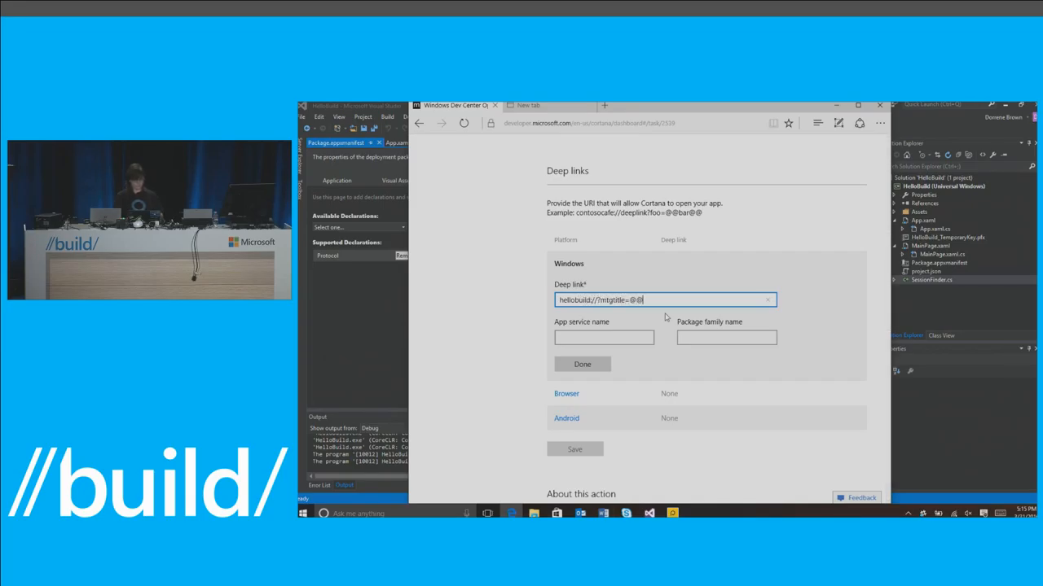
{"action": "scroll", "scroll_direction": "up", "scroll_amount": 3}
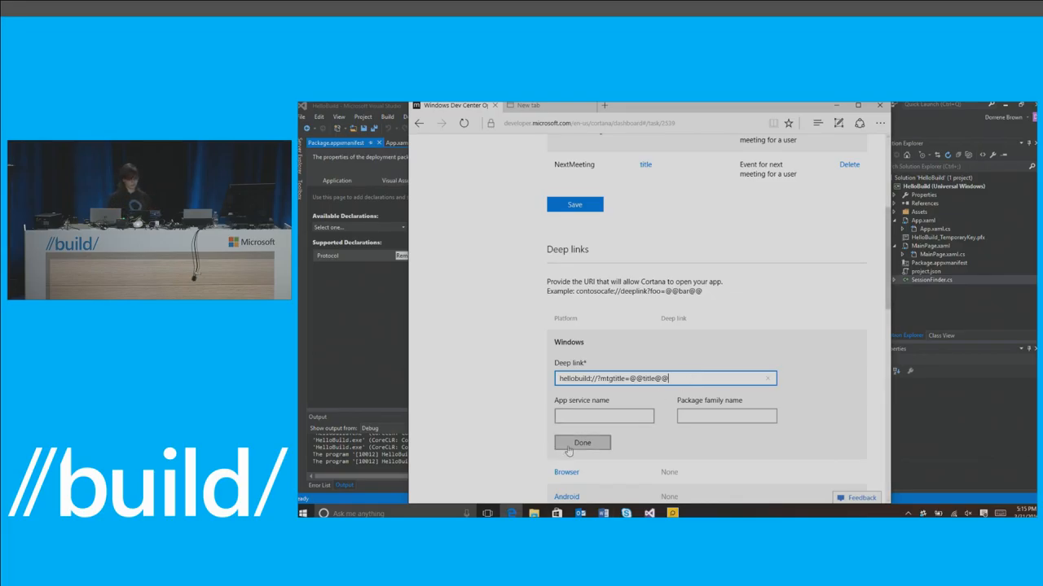
{"action": "left_click", "coordinate": [581, 443]}
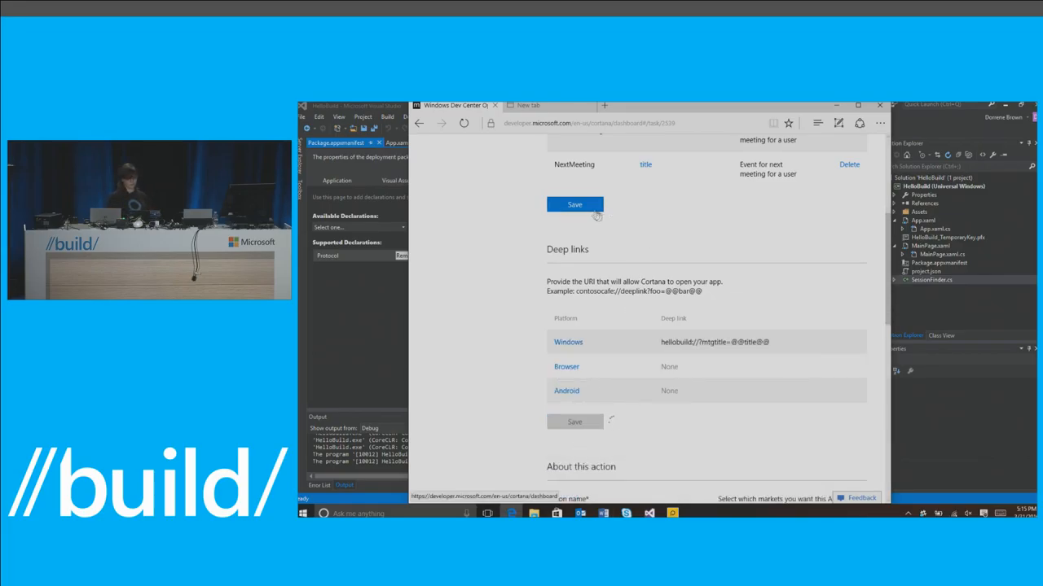
- Enter display text 'Show session info', provider name and a description about session data at build
{"action": "scroll", "scroll_direction": "down", "scroll_amount": 3}
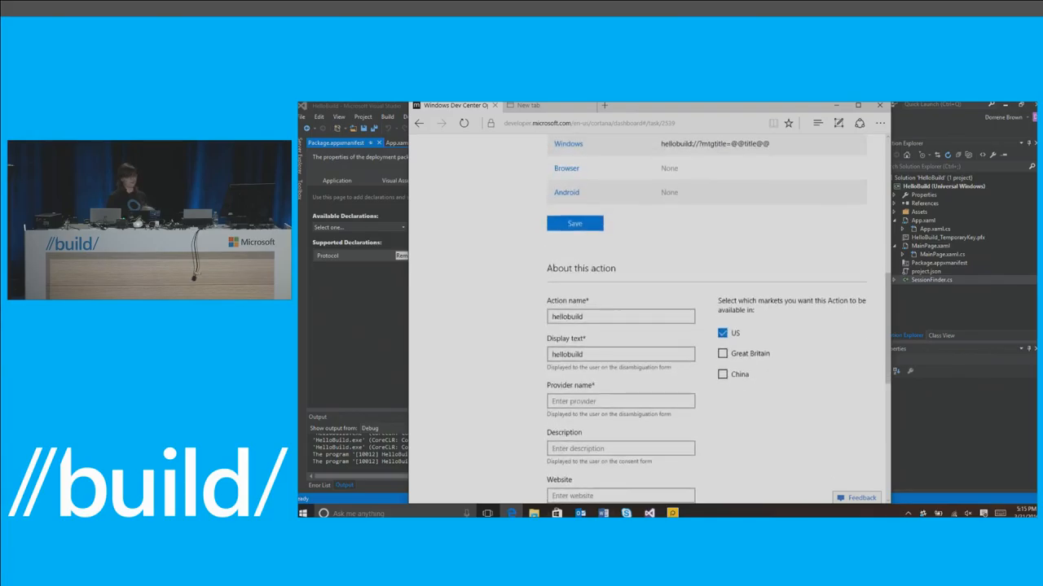
{"action": "scroll", "scroll_direction": "down", "scroll_amount": 3}
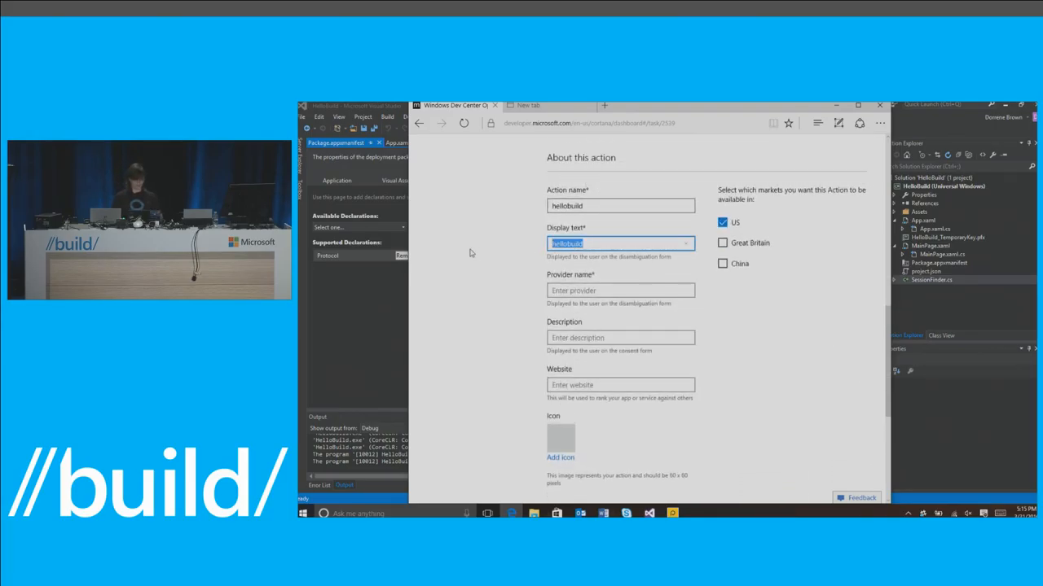
{"action": "type", "text": "Show session info"}
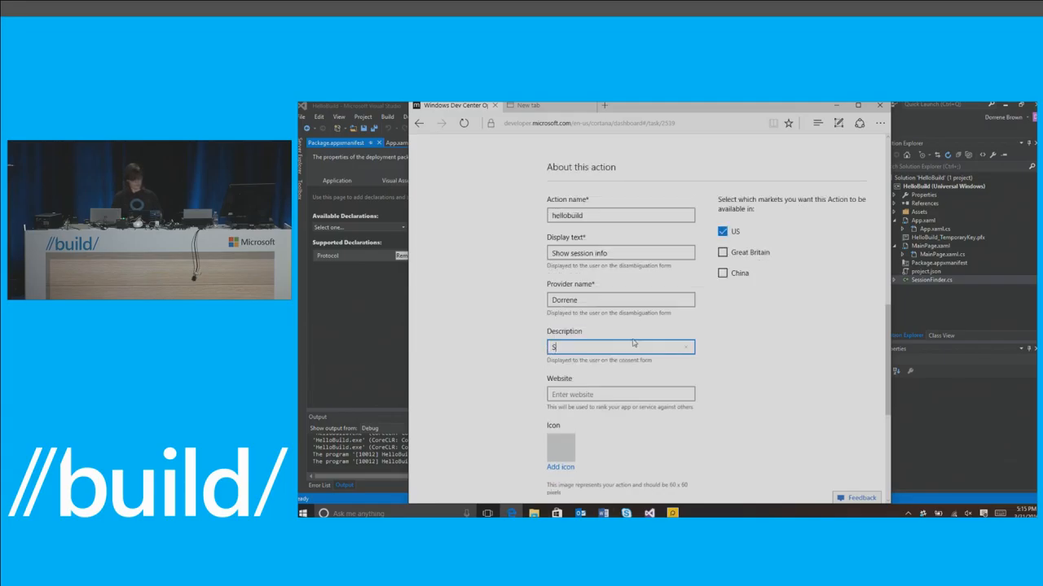
{"action": "type", "text": "hows s"}
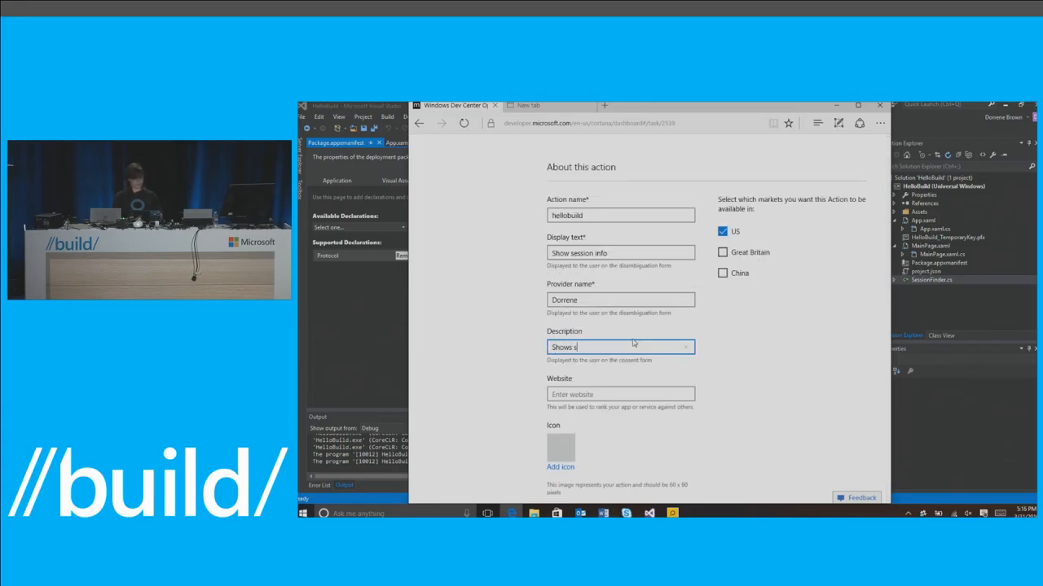
{"action": "type", "text": "Shows session data at build 2016."}
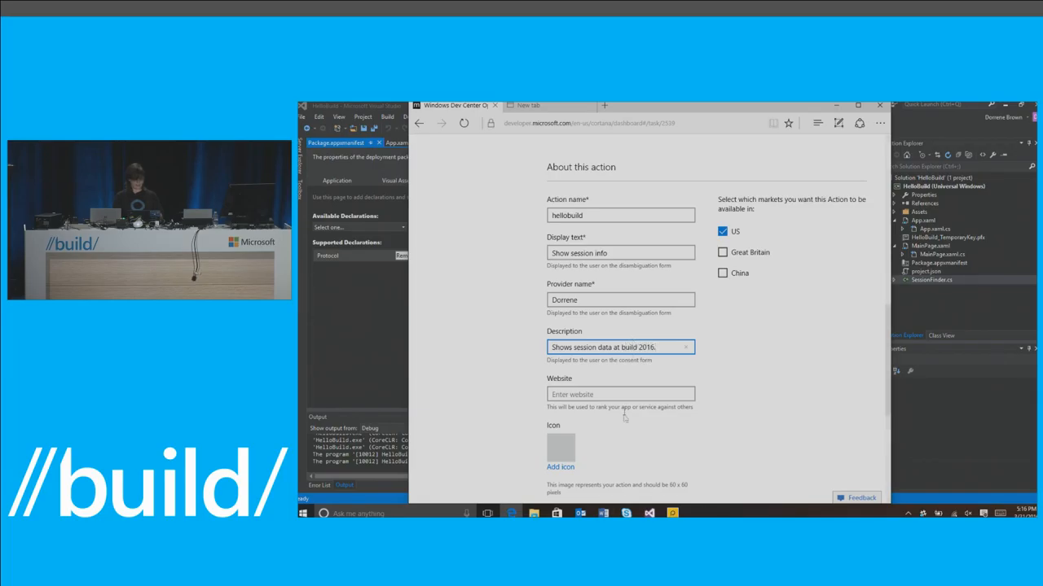
- Add the //build image as the action's icon
{"action": "scroll", "scroll_direction": "down", "scroll_amount": 3}
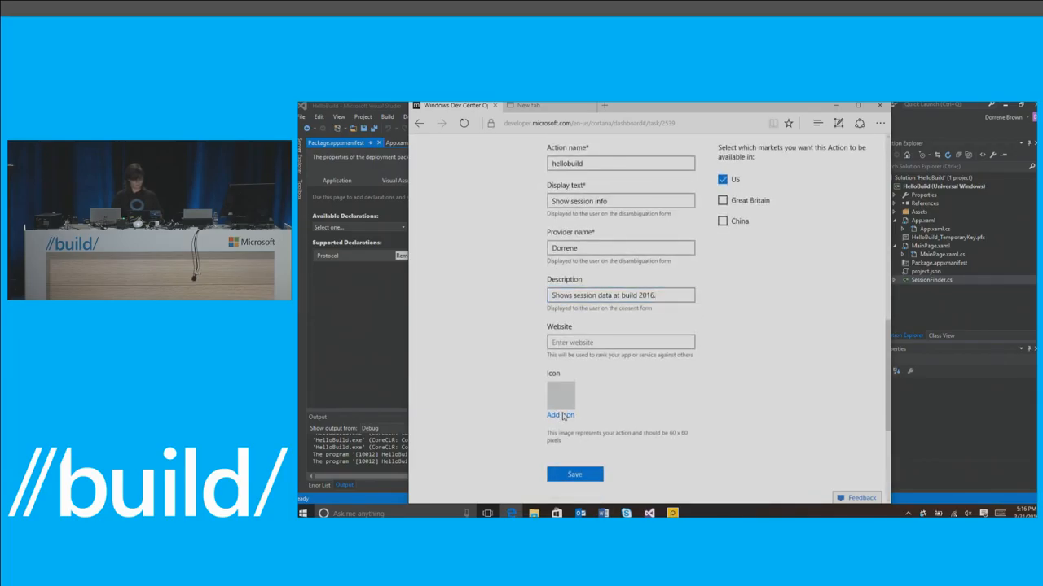
{"action": "left_click", "coordinate": [560, 415]}
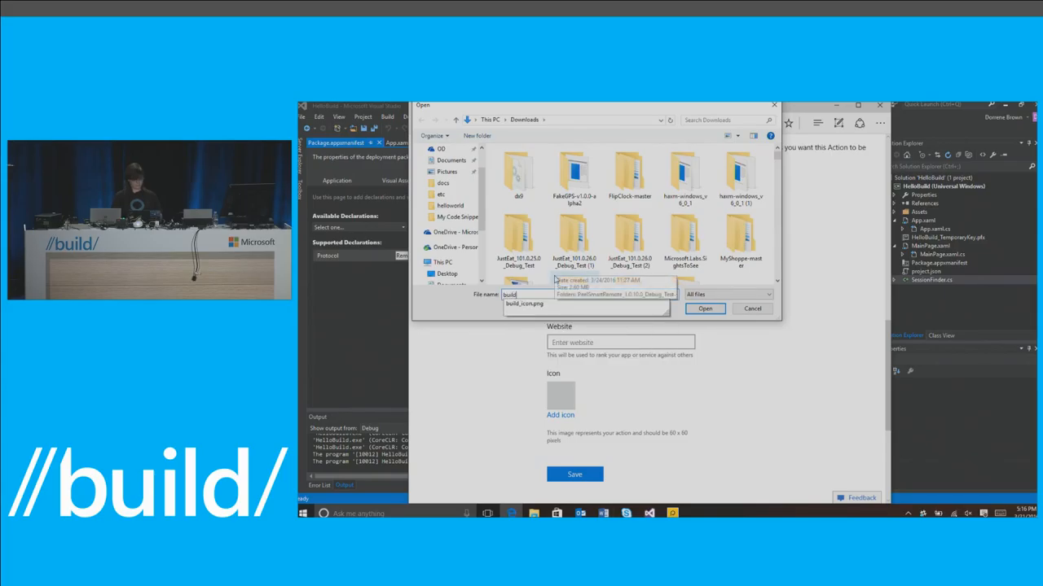
{"action": "left_click", "coordinate": [703, 309]}
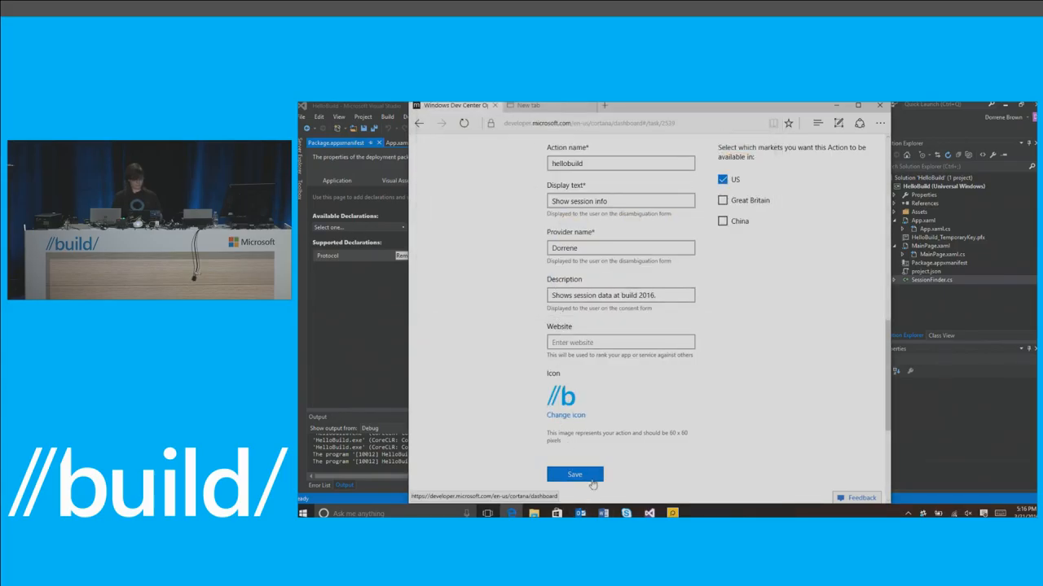
- Save the hellobuild action with its deep link, details and icon
{"action": "left_click", "coordinate": [573, 476]}
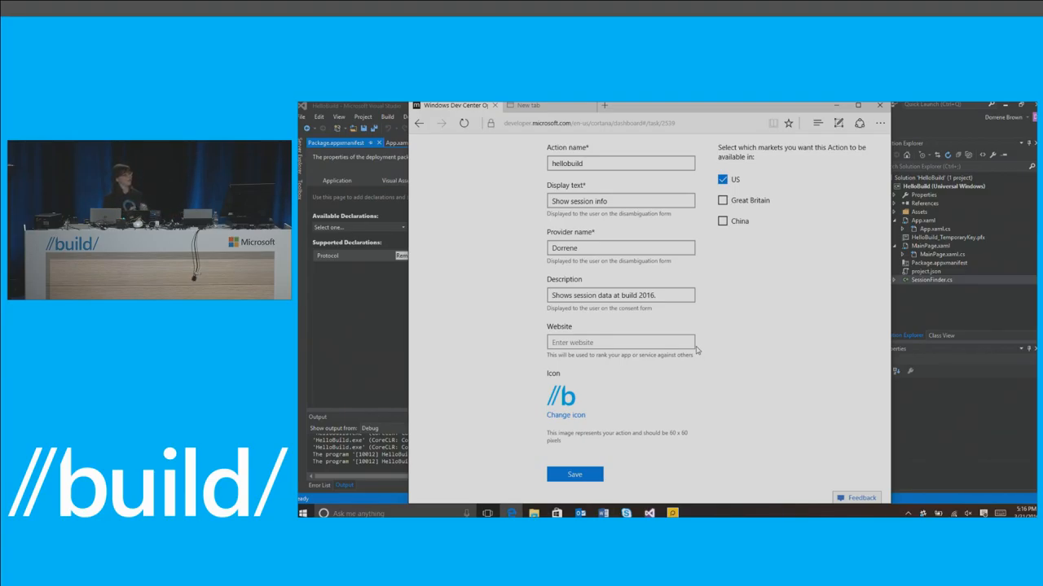
{"action": "mouse_move", "coordinate": [368, 299]}
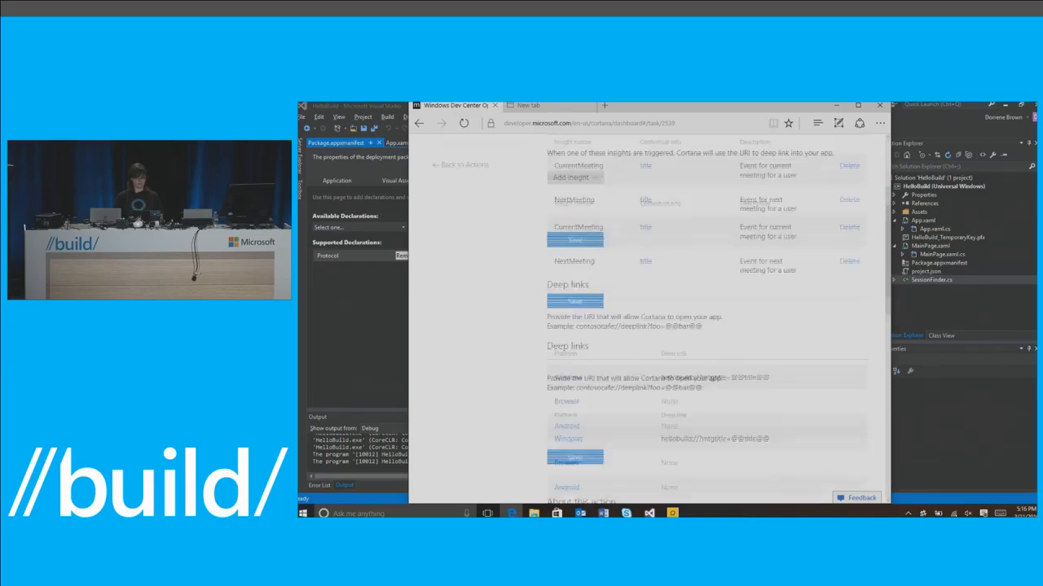
- Show the Package.appxmanifest Declarations with the hellobuild Protocol declaration
{"action": "scroll", "scroll_direction": "down", "scroll_amount": 3}
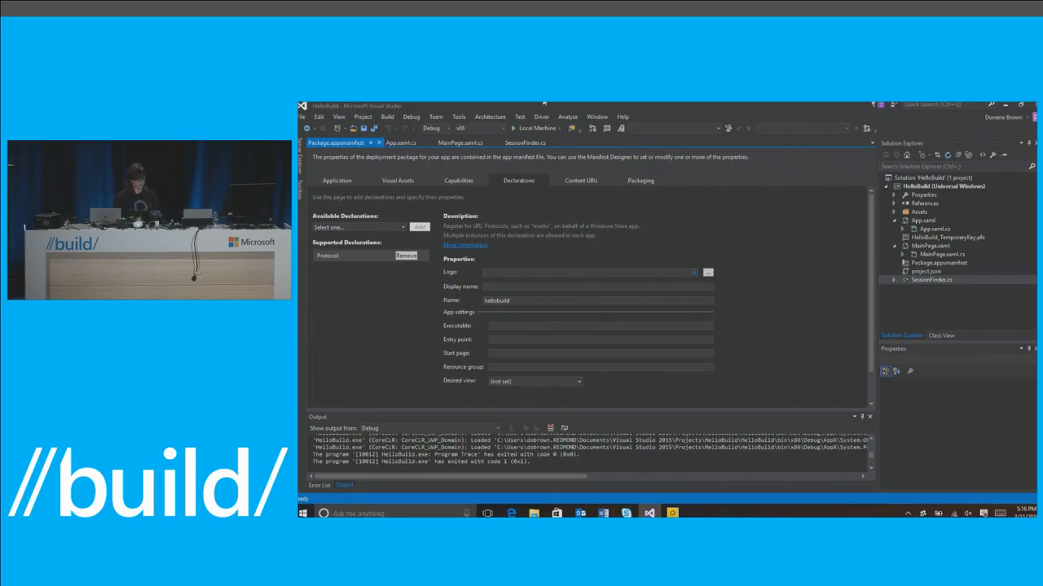
{"action": "mouse_move", "coordinate": [399, 202]}
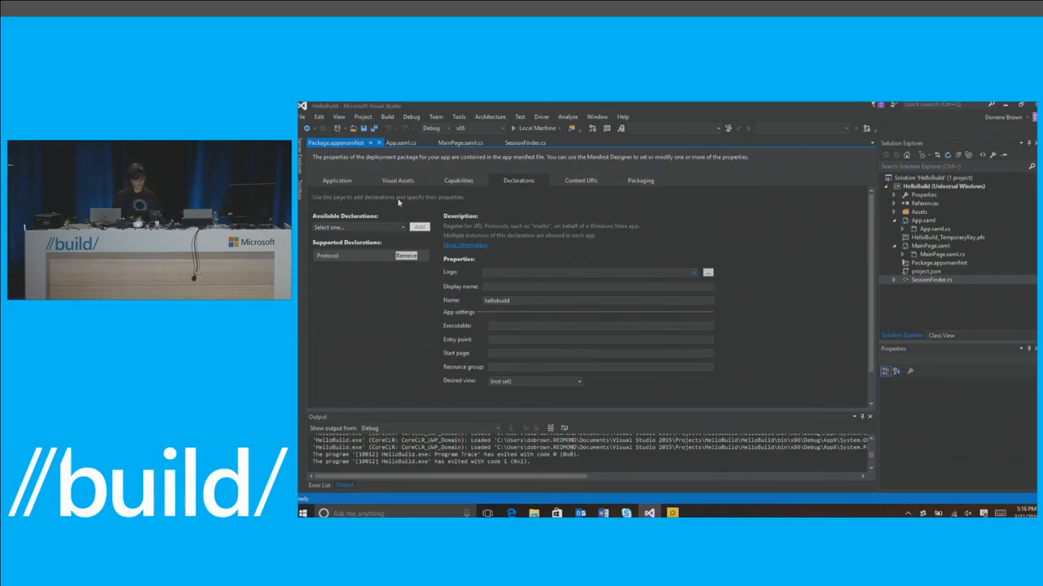
- Keep the breakpoint on rootFrame.Navigate in App.xaml.cs OnActivated and start debugging
{"action": "left_click", "coordinate": [401, 144]}
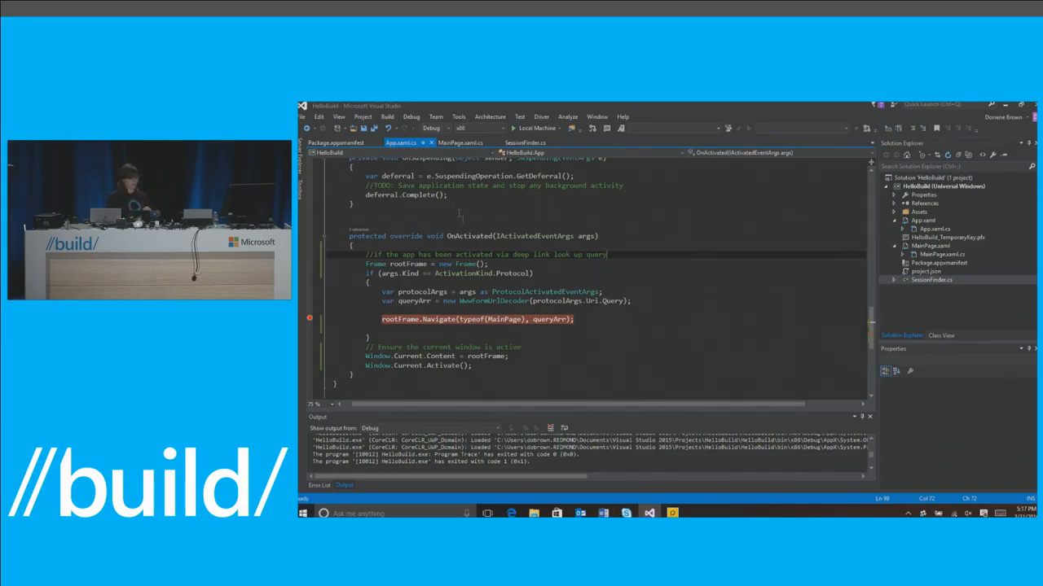
{"action": "double_click", "coordinate": [469, 237]}
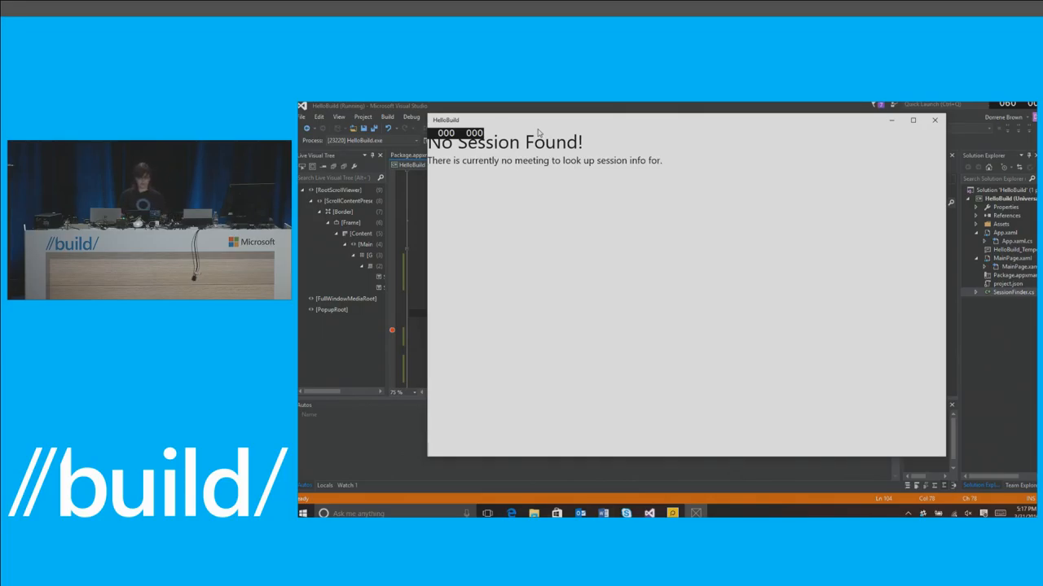
{"action": "mouse_move", "coordinate": [658, 129]}
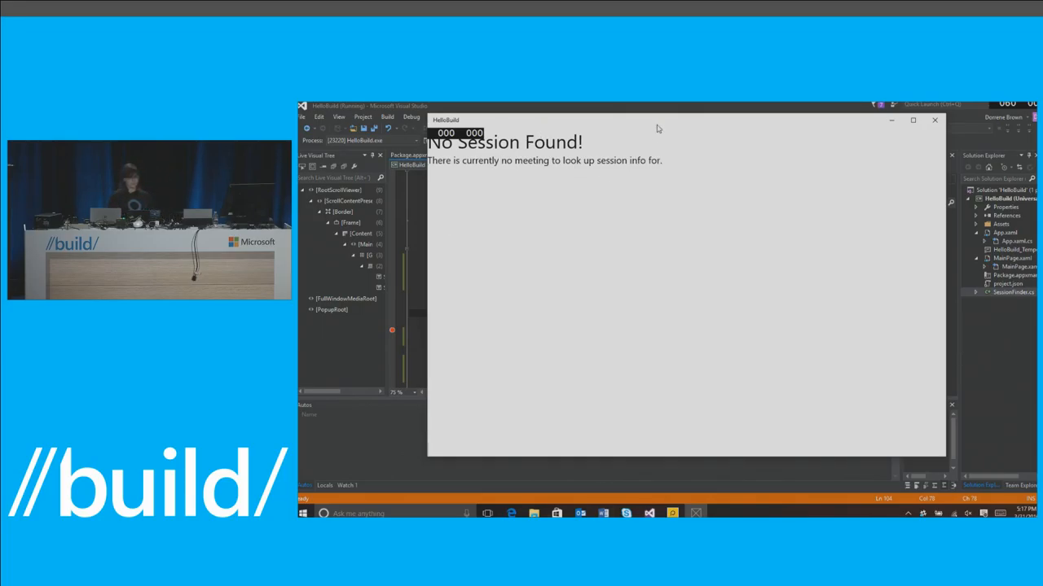
{"action": "mouse_move", "coordinate": [437, 453]}
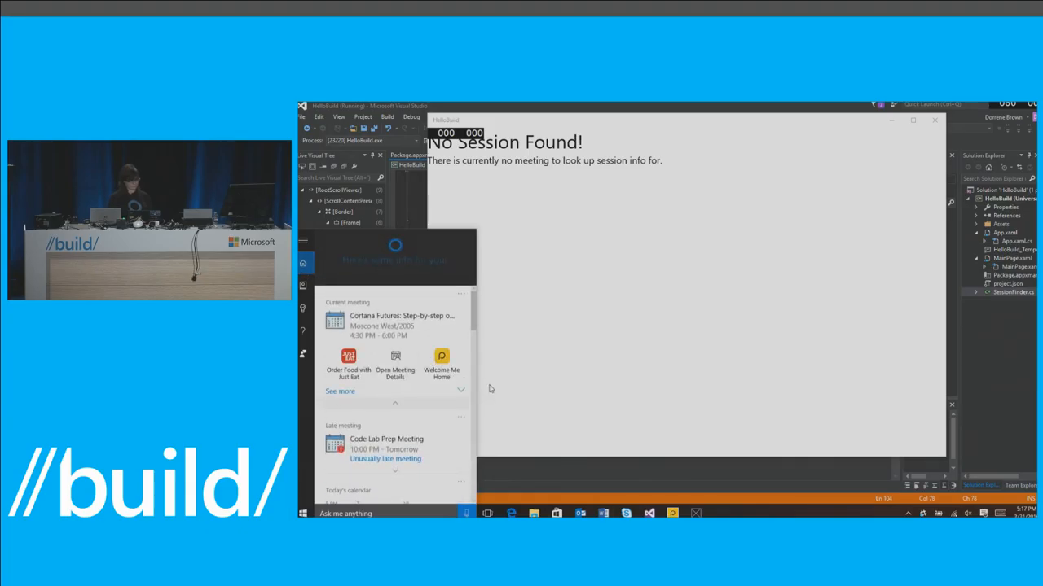
- Expand the current meeting's actions and launch HelloBuild, hitting the OnActivated breakpoint
{"action": "left_click", "coordinate": [339, 391]}
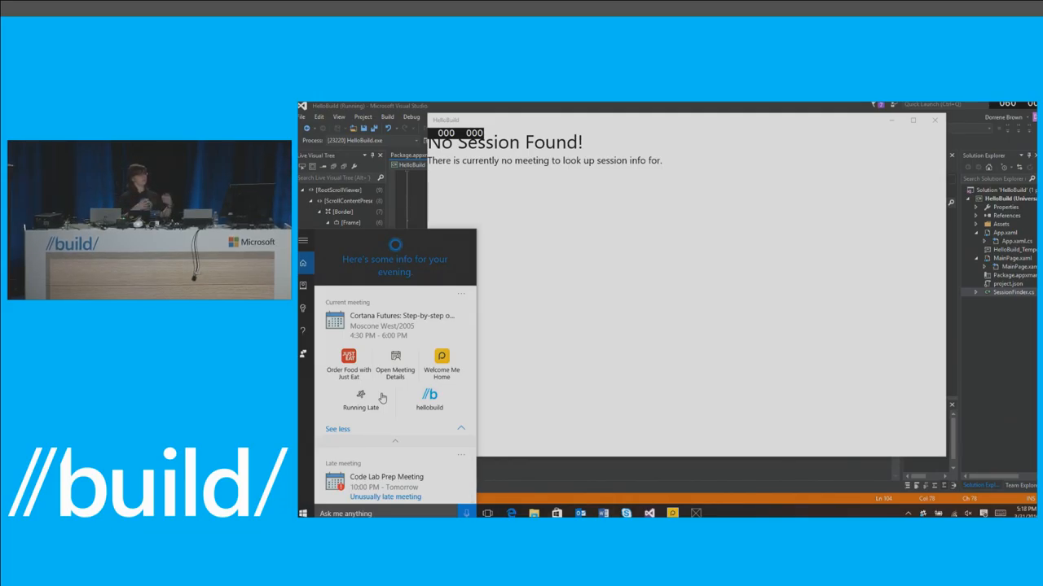
{"action": "mouse_move", "coordinate": [433, 368]}
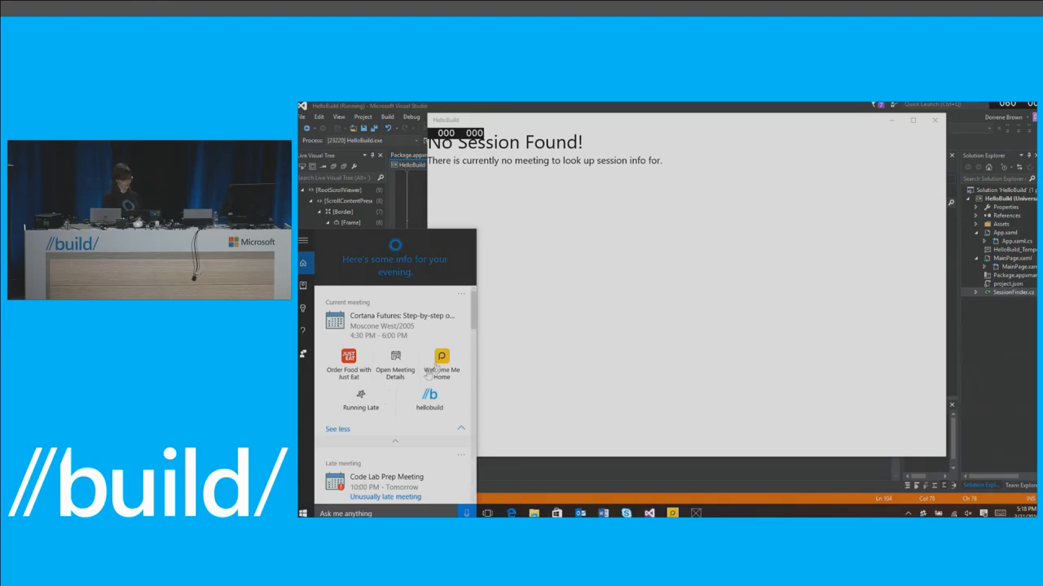
{"action": "mouse_move", "coordinate": [432, 397]}
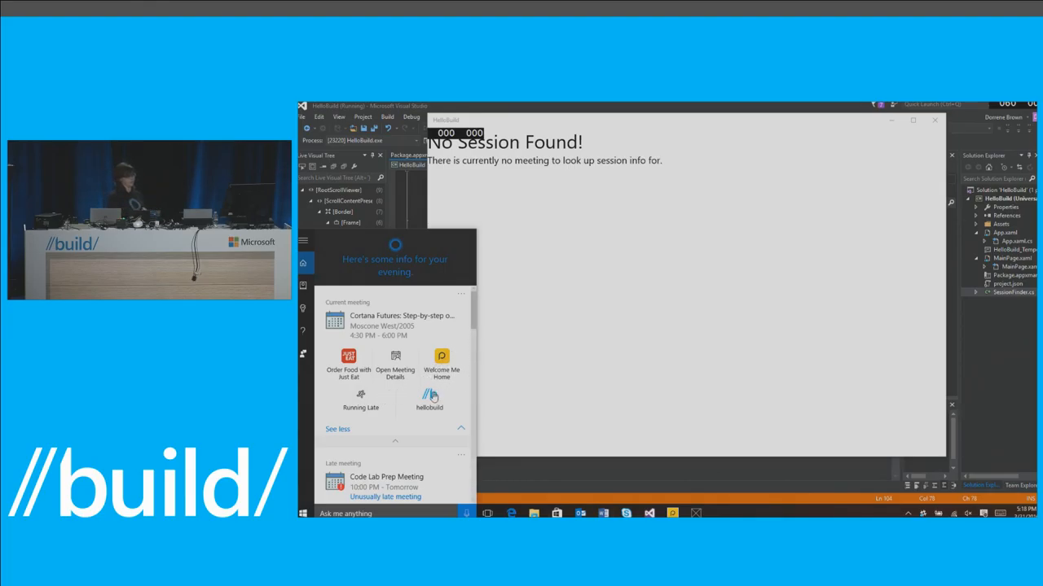
{"action": "left_click", "coordinate": [430, 399]}
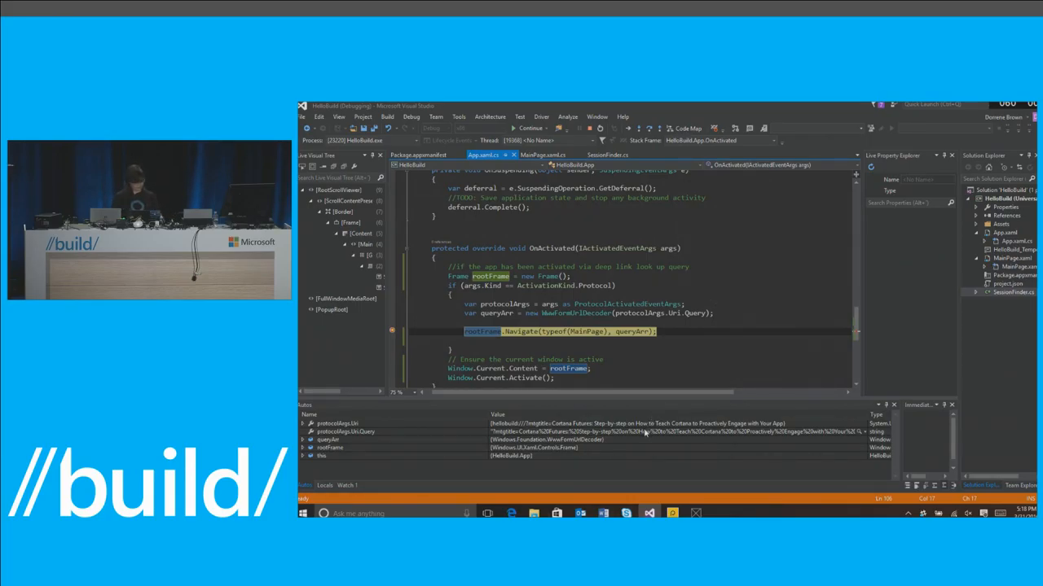
{"action": "mouse_move", "coordinate": [633, 443]}
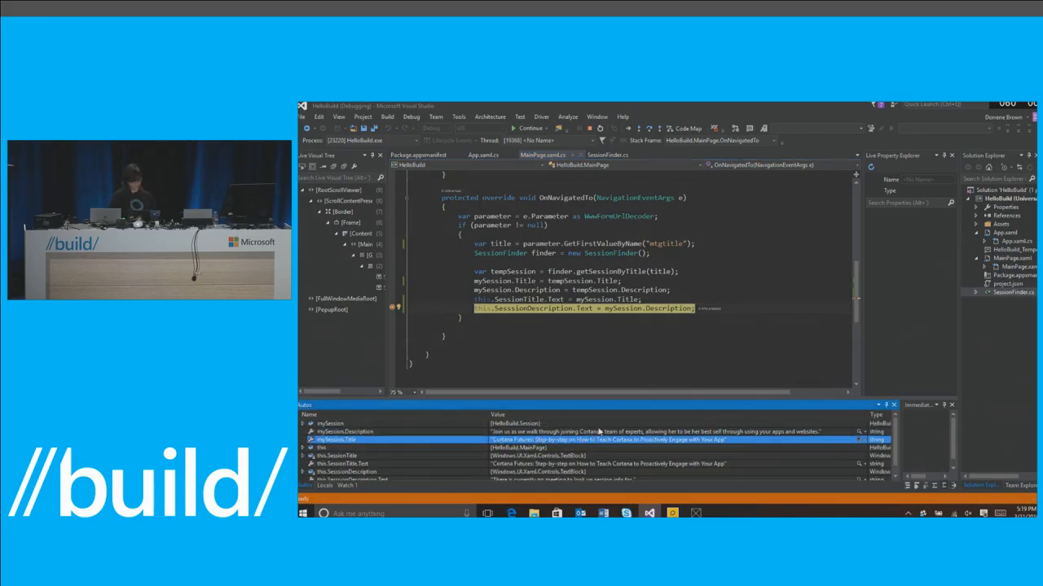
- Inspect mySession.Title and mySession.Description values in MainPage.OnNavigatedTo
{"action": "left_click", "coordinate": [342, 430]}
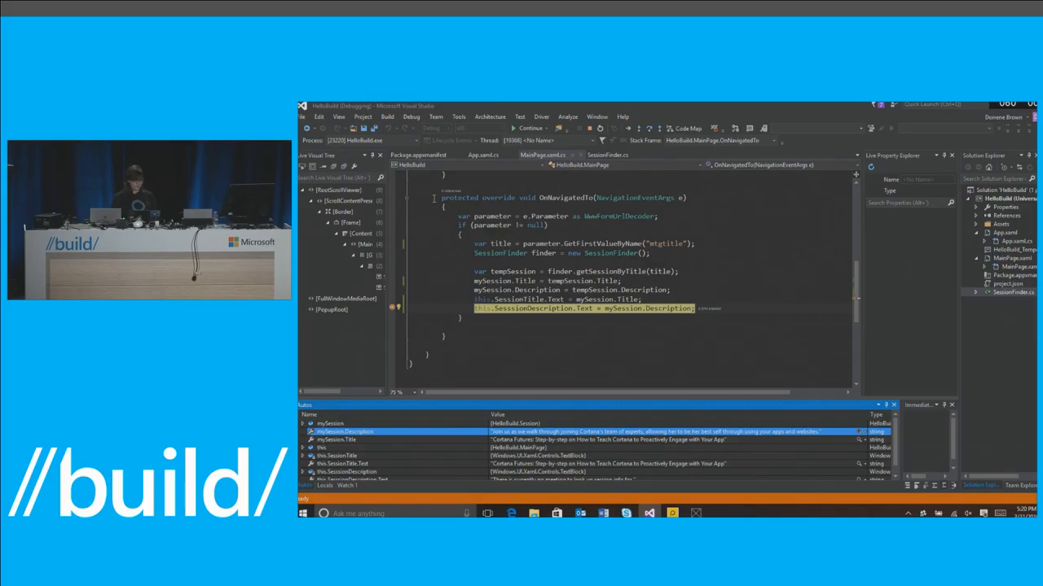
{"action": "left_click", "coordinate": [527, 127]}
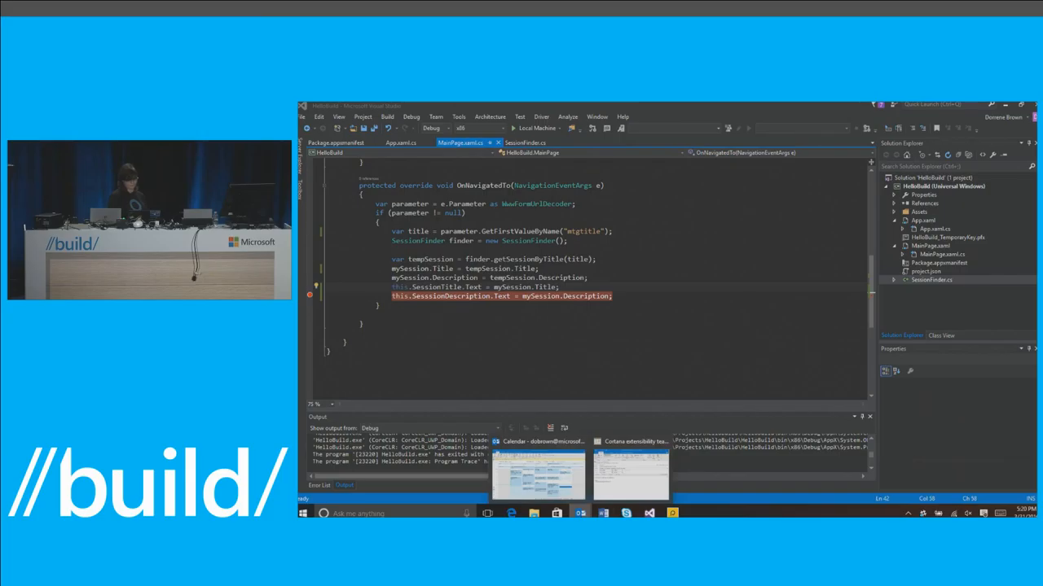
- Switch to Outlook's week calendar for March 27 – April 2, 2016 with the sessions
{"action": "left_click", "coordinate": [632, 473]}
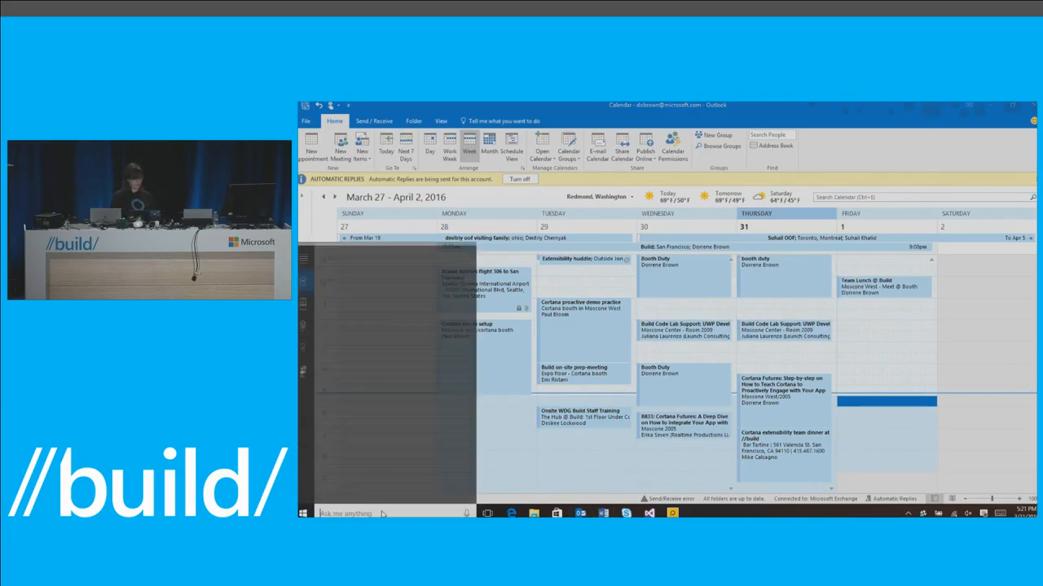
- Save Cortana's Meetings & reminders settings from the Notebook
{"action": "left_click", "coordinate": [303, 285]}
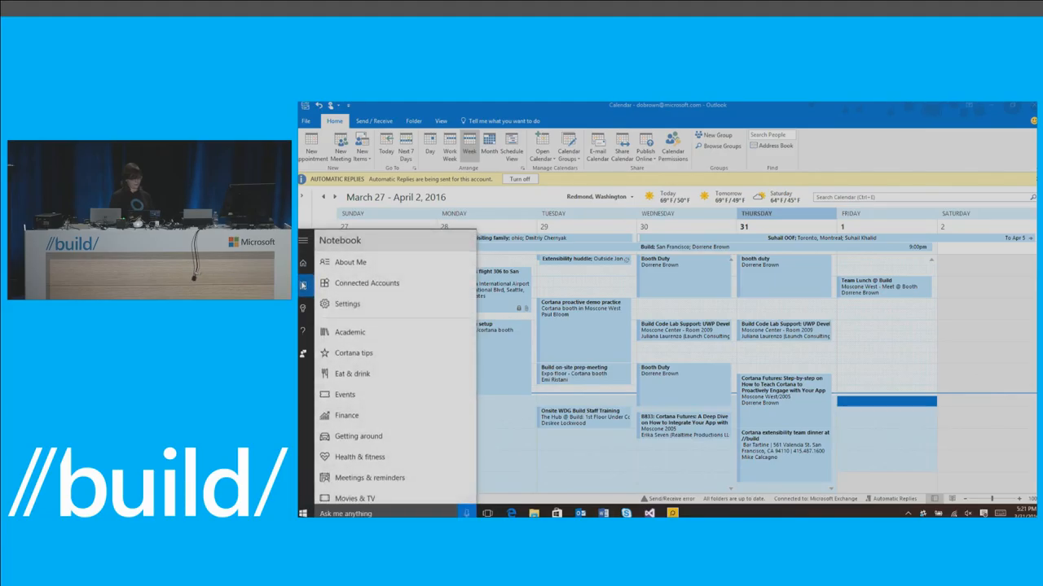
{"action": "mouse_move", "coordinate": [399, 384]}
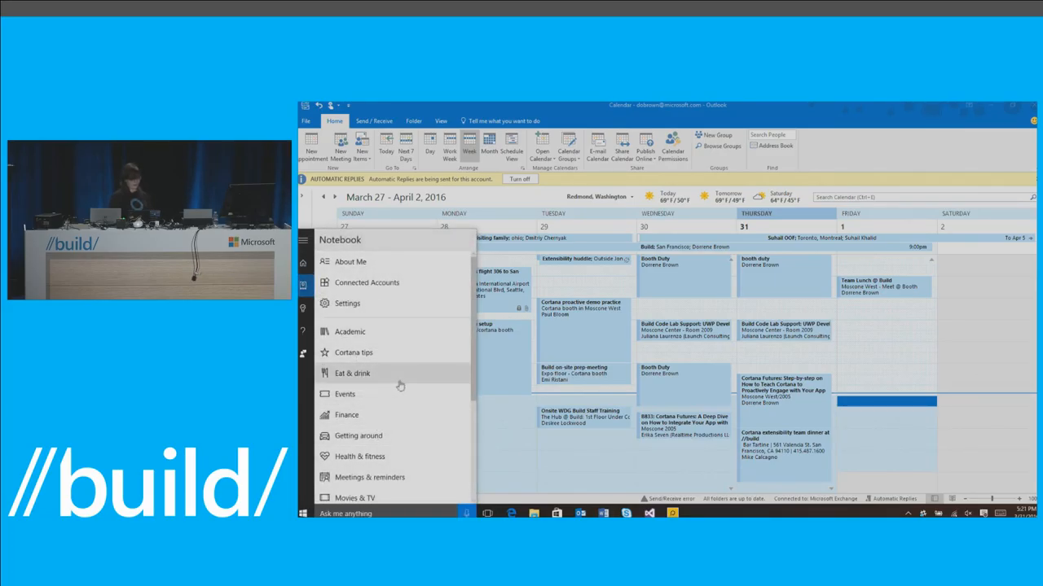
{"action": "mouse_move", "coordinate": [372, 466]}
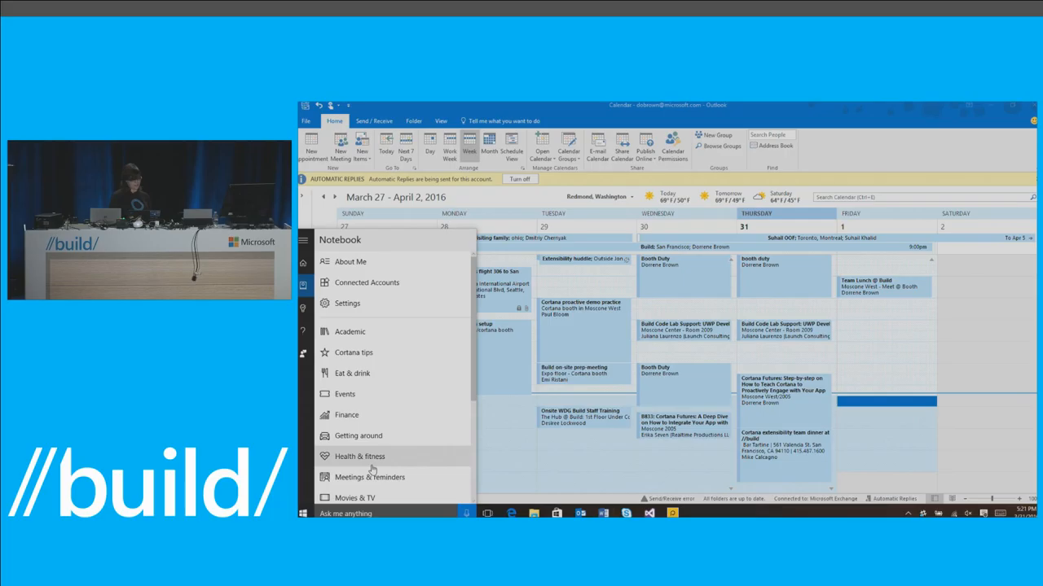
{"action": "left_click", "coordinate": [347, 303]}
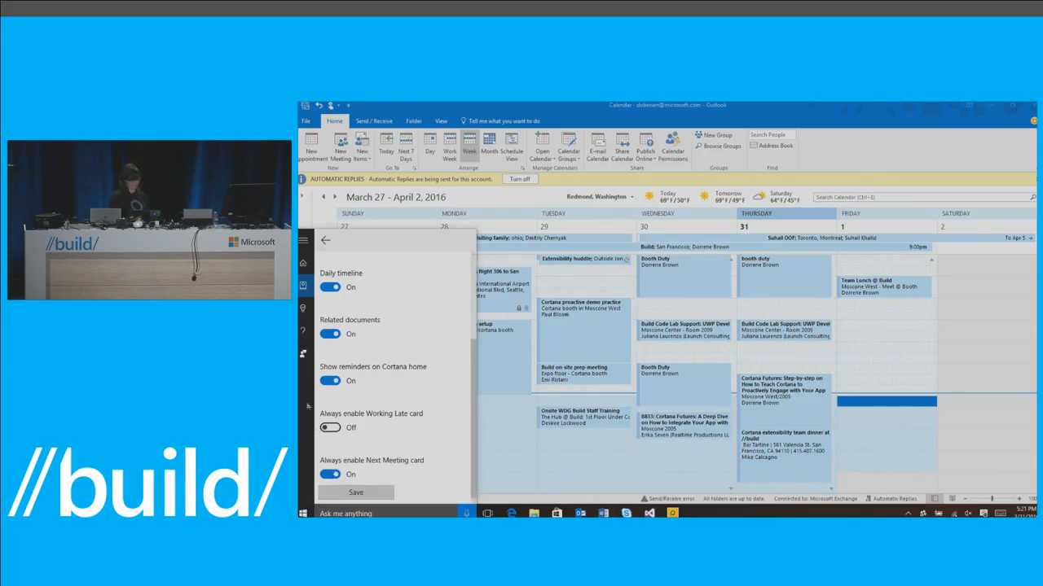
{"action": "left_click", "coordinate": [325, 239]}
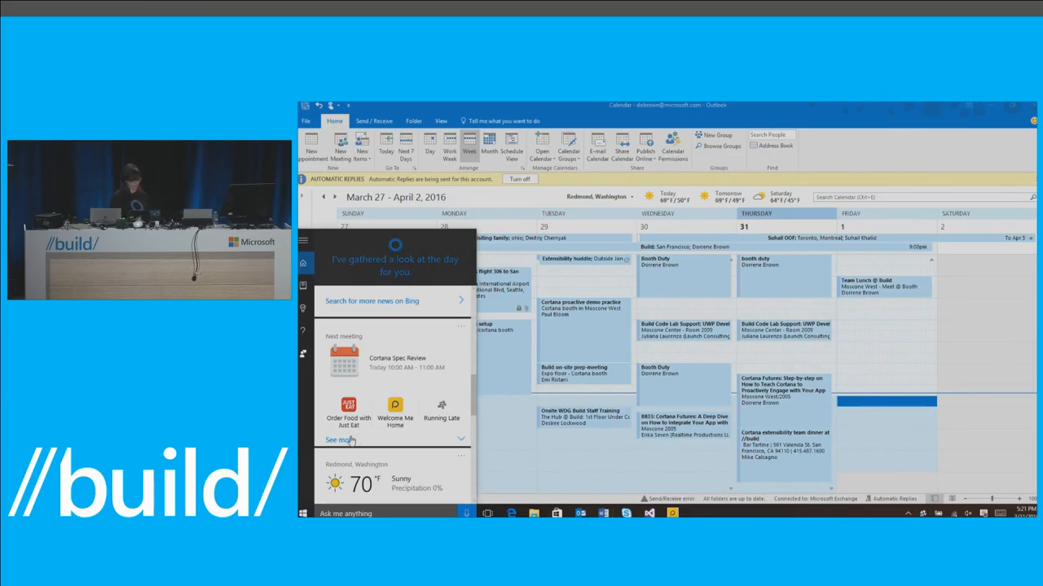
- Expand the next meeting's actions and launch Show session info, getting Session Not Found
{"action": "left_click", "coordinate": [342, 440]}
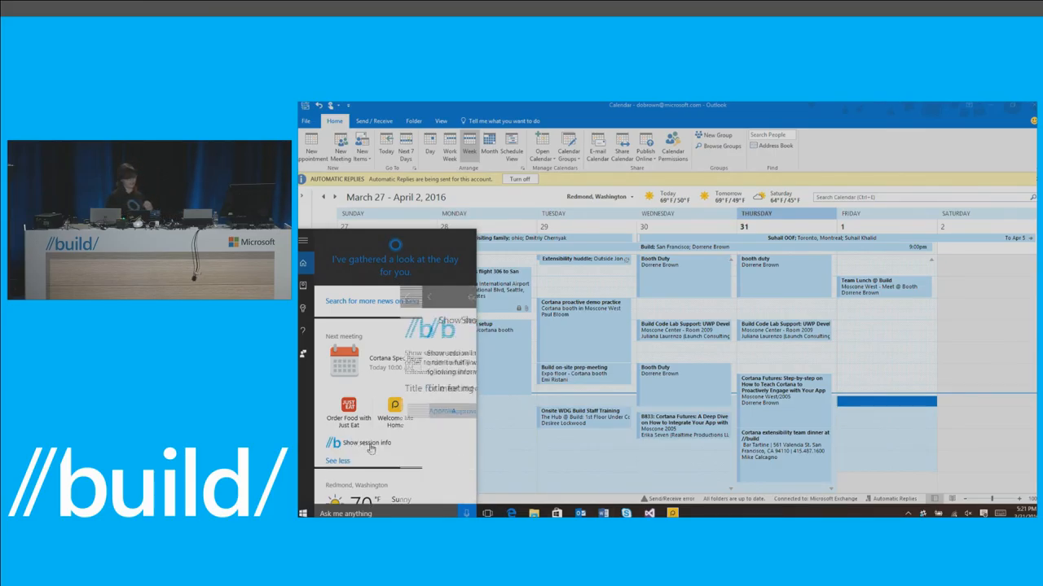
{"action": "left_click", "coordinate": [369, 444]}
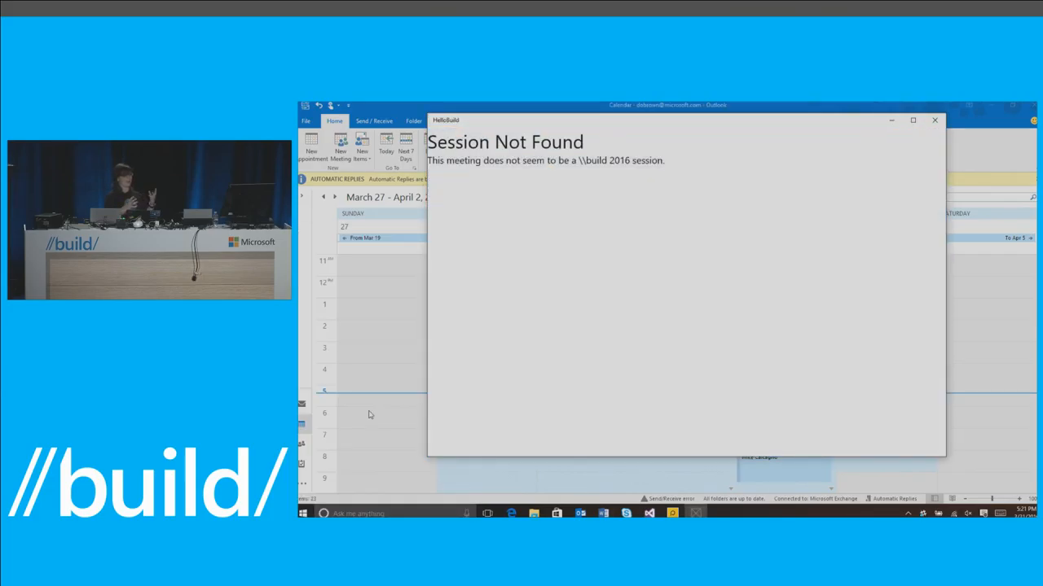